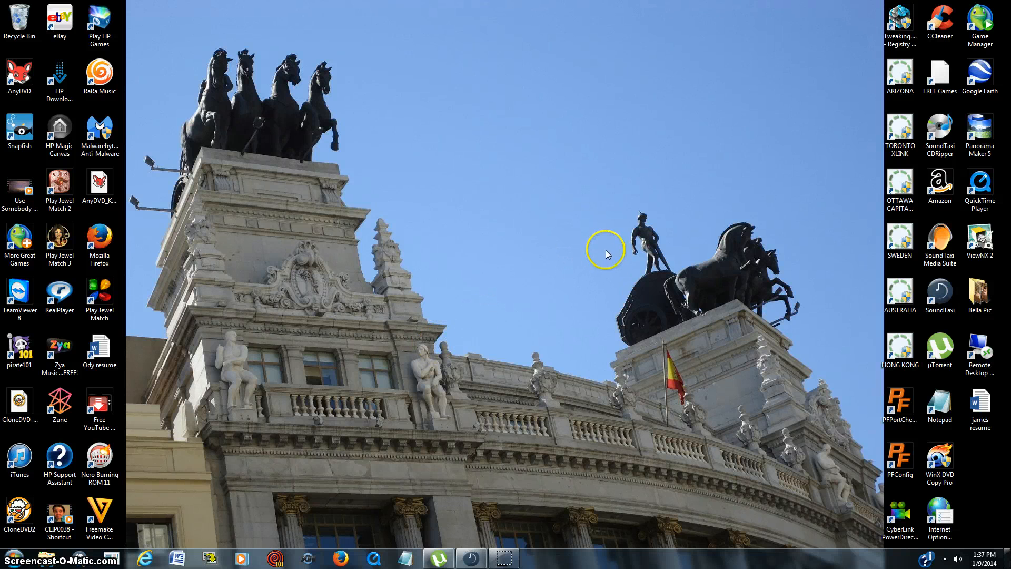
Step: Browse to the SoundTaxi website in Internet Explorer and start the FREE TRIAL installer download
{"action": "left_click", "coordinate": [939, 291]}
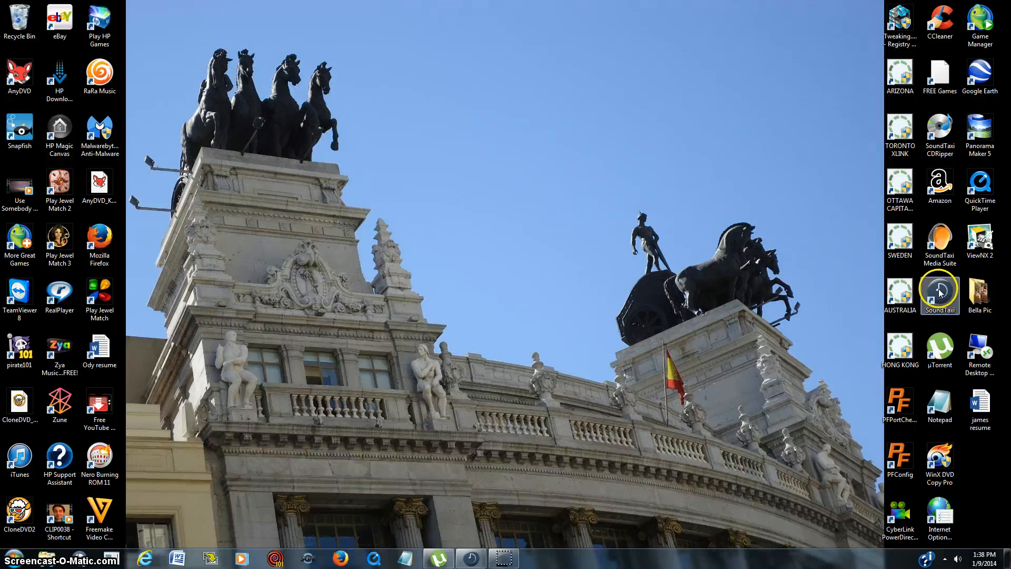
{"action": "mouse_move", "coordinate": [423, 434]}
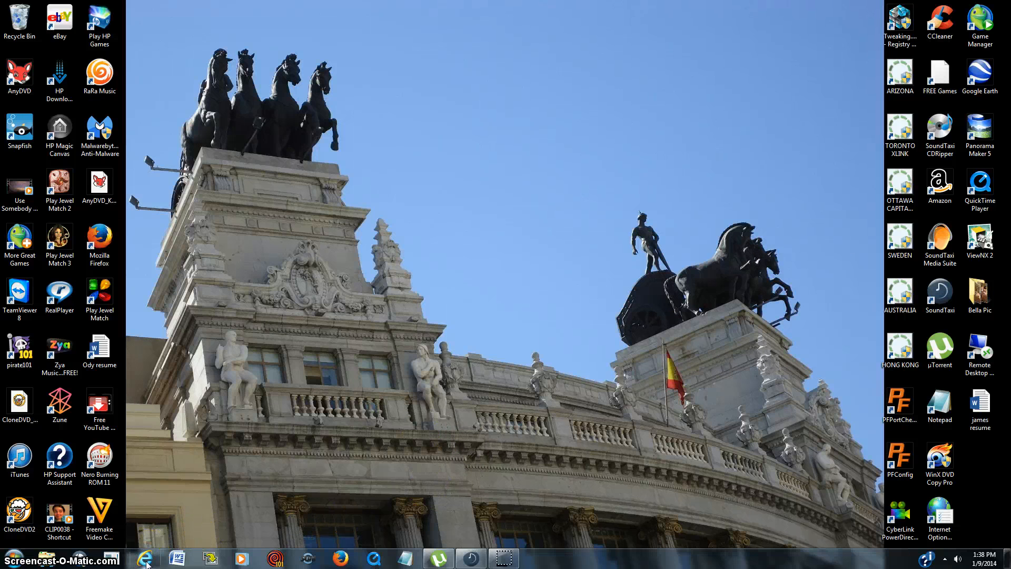
{"action": "left_click", "coordinate": [145, 558]}
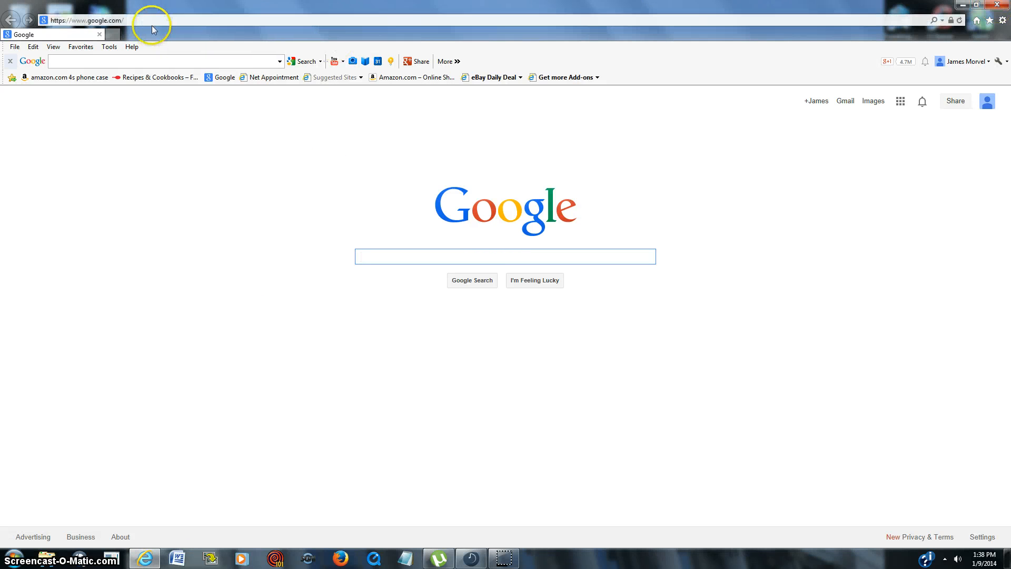
{"action": "type", "text": "ww"}
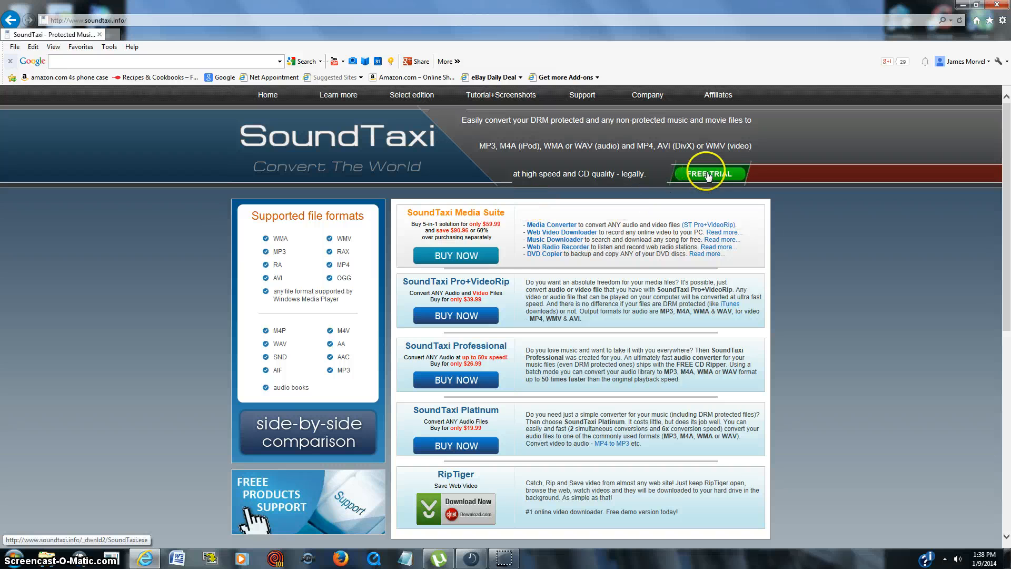
{"action": "mouse_move", "coordinate": [708, 174]}
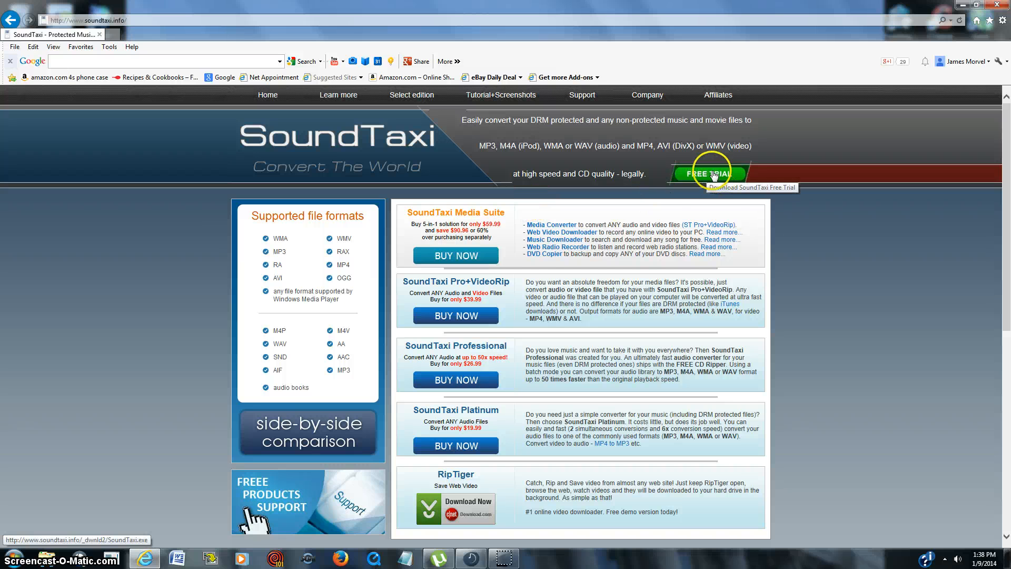
{"action": "left_click", "coordinate": [709, 176]}
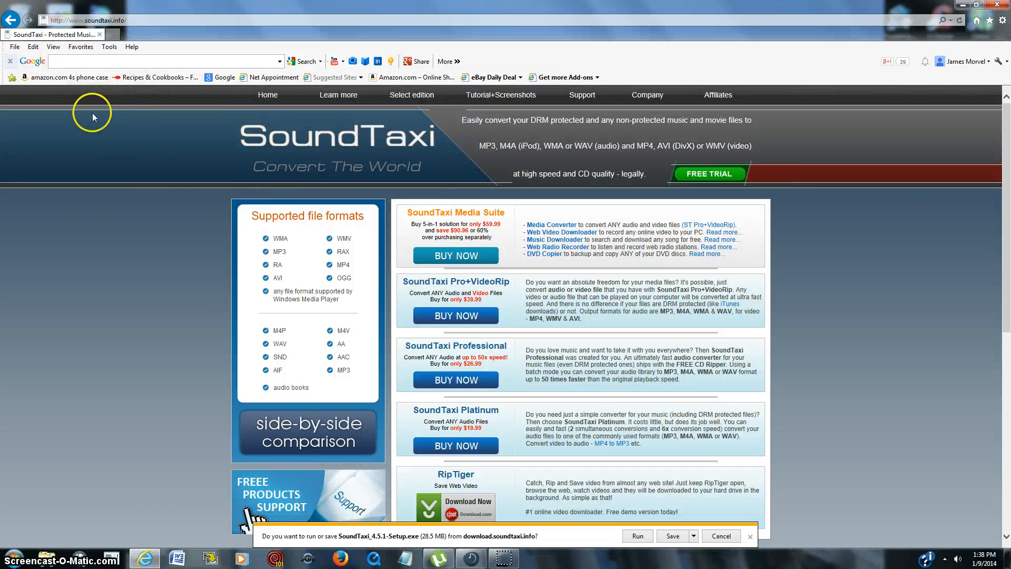
{"action": "mouse_move", "coordinate": [331, 173]}
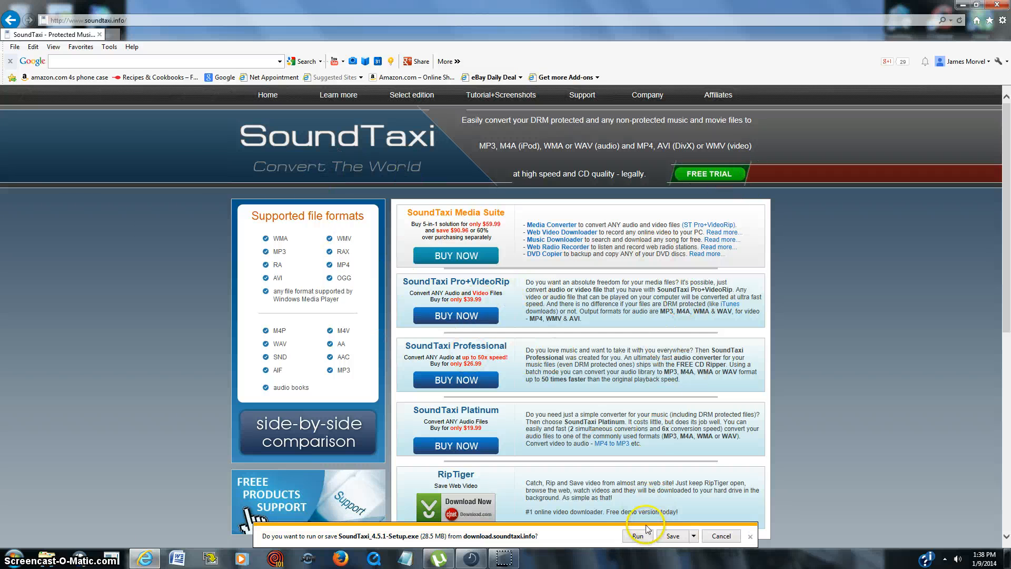
Step: Run the downloaded SoundTaxi setup and bring up the converter's welcome window
{"action": "left_click", "coordinate": [637, 535]}
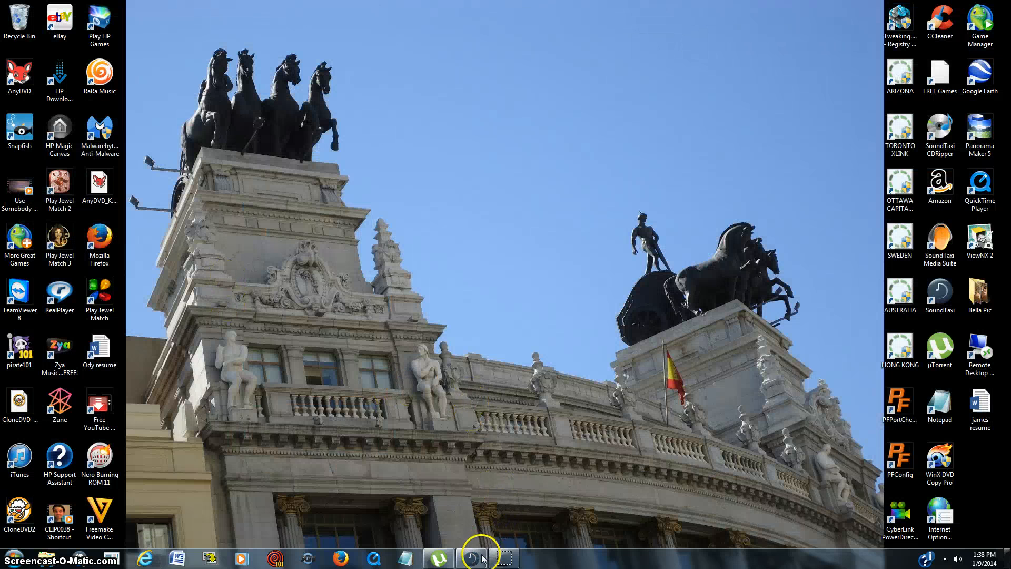
{"action": "left_click", "coordinate": [471, 559]}
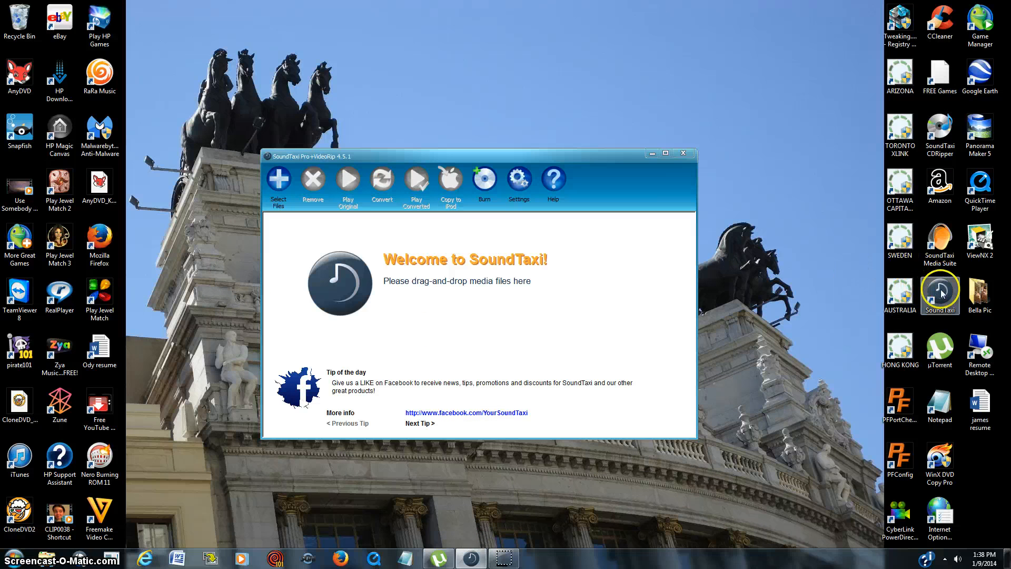
{"action": "mouse_move", "coordinate": [500, 180]}
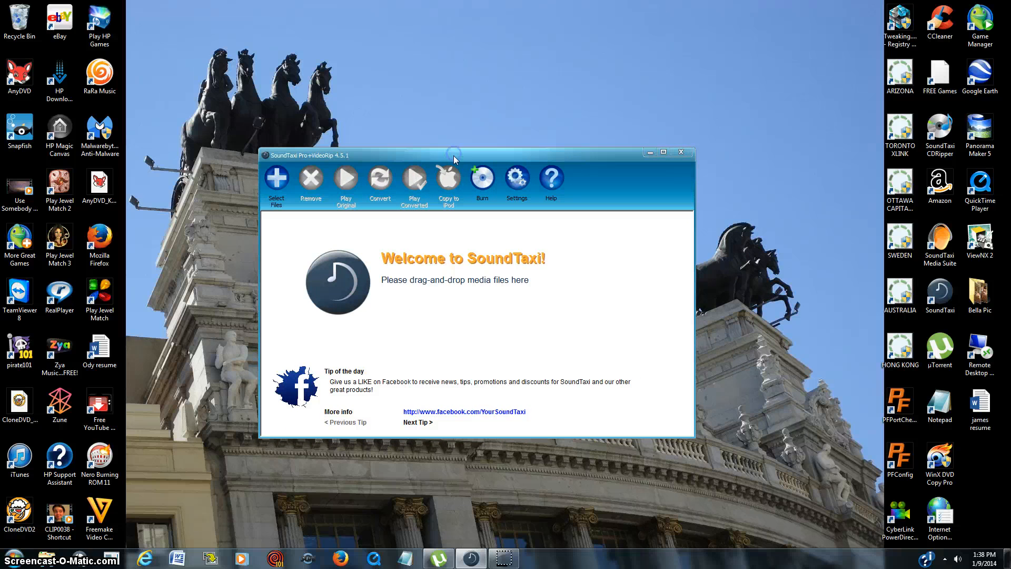
{"action": "mouse_move", "coordinate": [517, 179]}
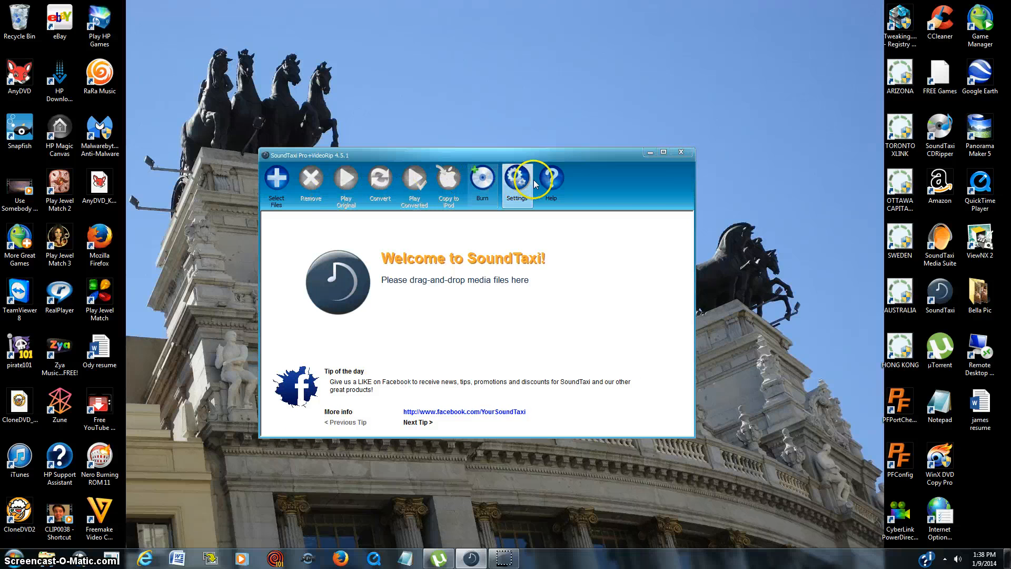
Step: Show the SoundTaxi Options on the Output page, sending files to the Desktop with overwrite
{"action": "left_click", "coordinate": [516, 180]}
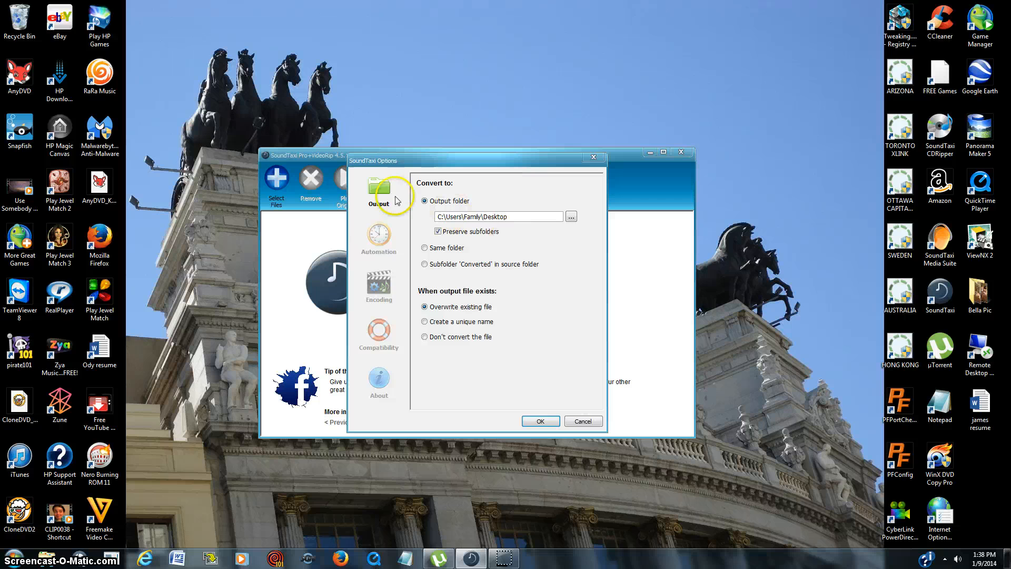
{"action": "mouse_move", "coordinate": [384, 230]}
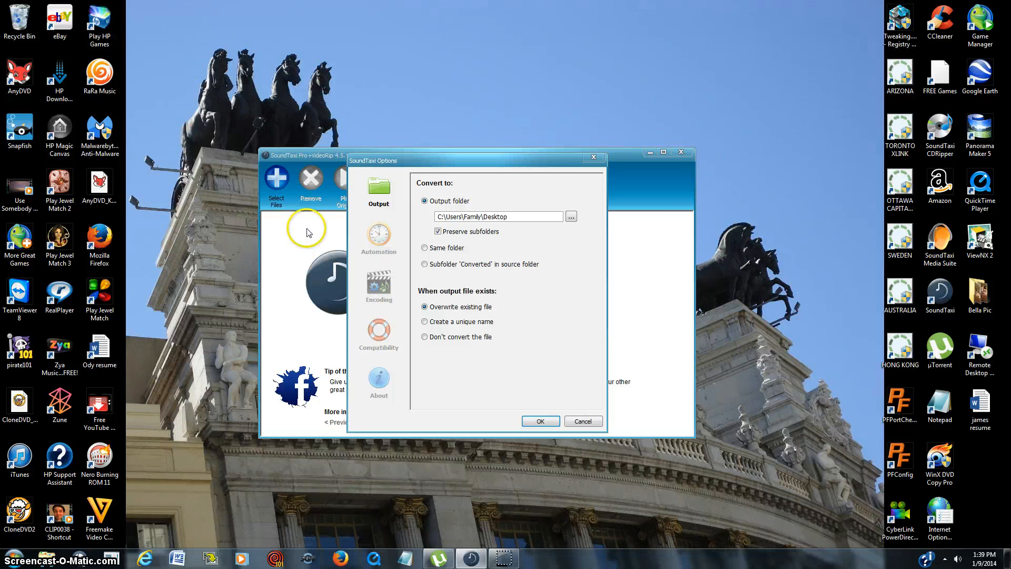
{"action": "mouse_move", "coordinate": [349, 234]}
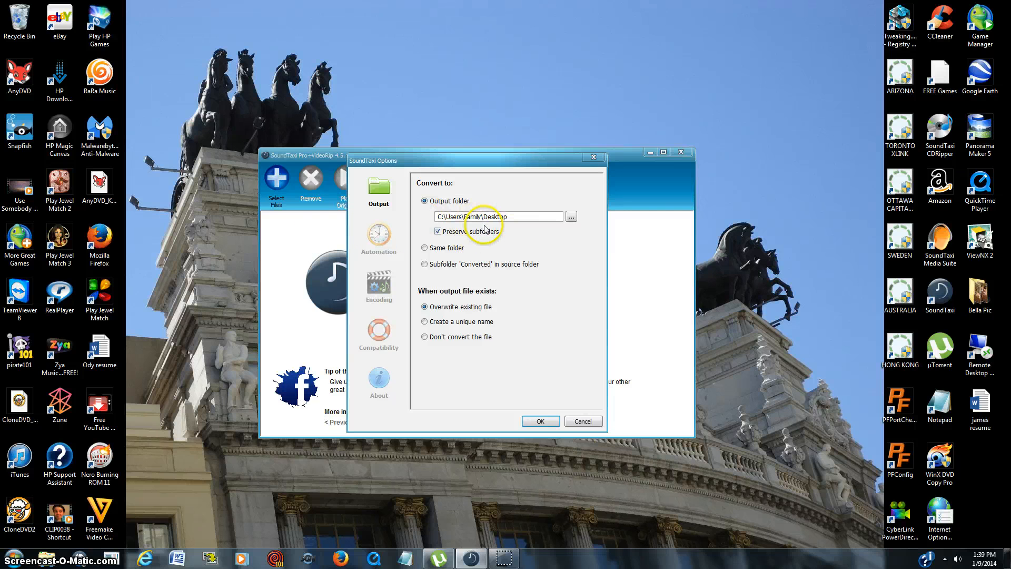
{"action": "mouse_move", "coordinate": [166, 100]}
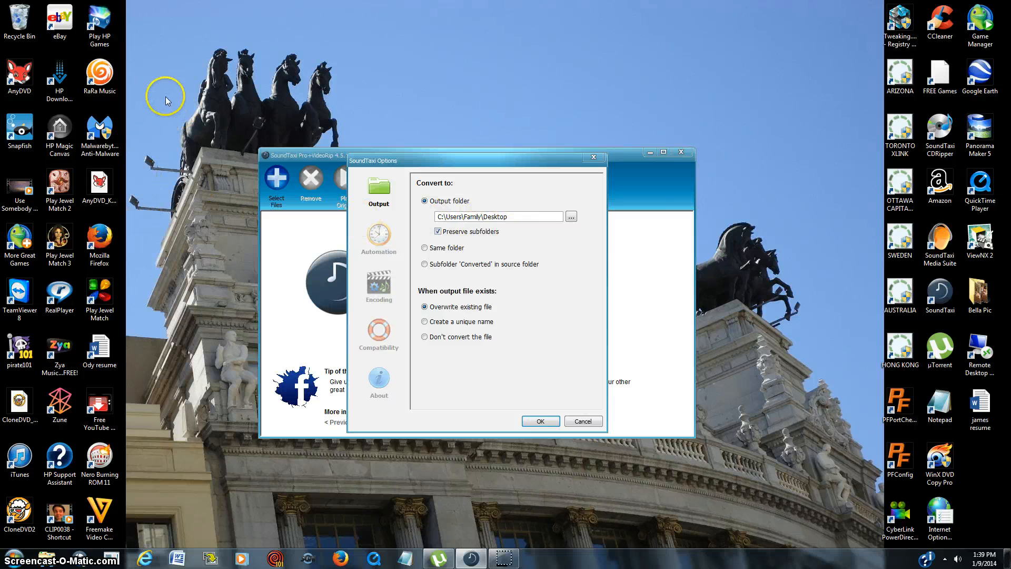
{"action": "mouse_move", "coordinate": [221, 140]}
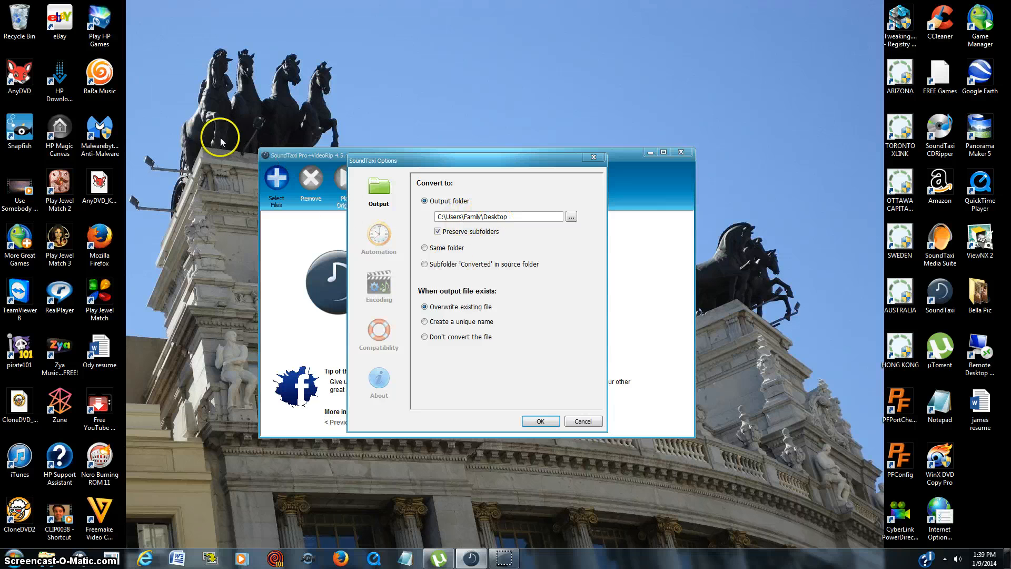
{"action": "mouse_move", "coordinate": [155, 103]}
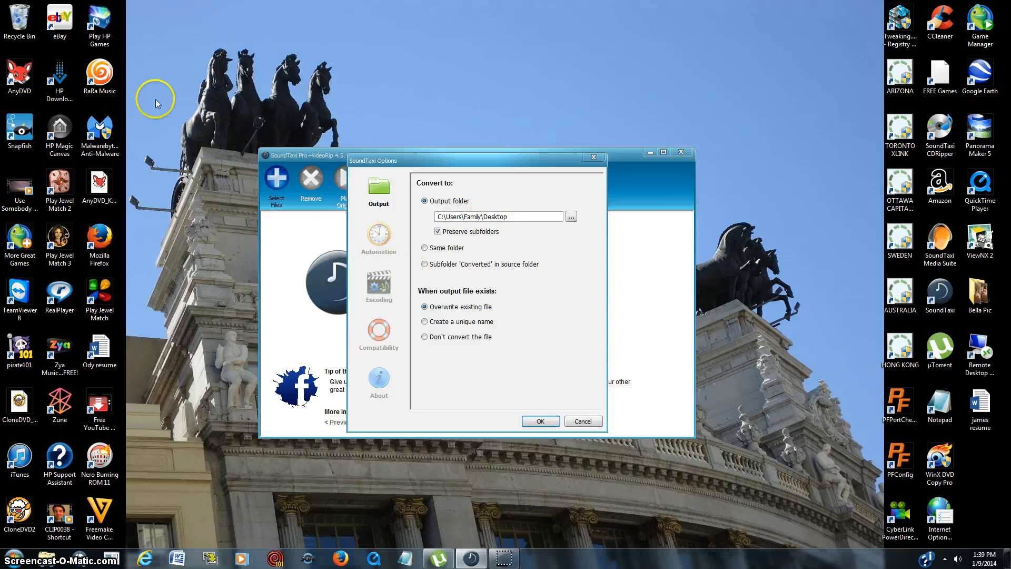
Step: Switch off Start conversion automatically on the Automation page and save the options
{"action": "left_click", "coordinate": [378, 237]}
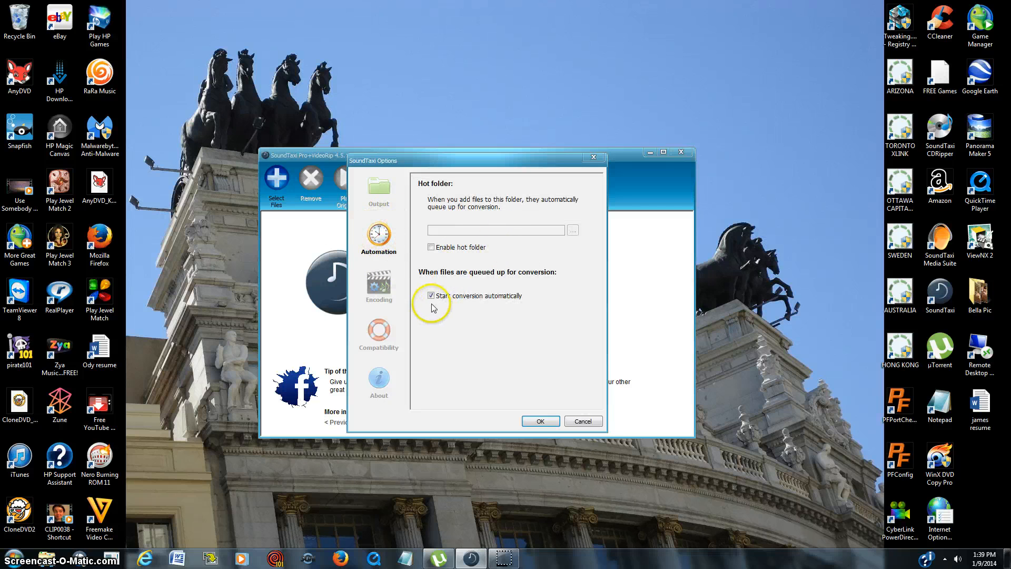
{"action": "mouse_move", "coordinate": [416, 253]}
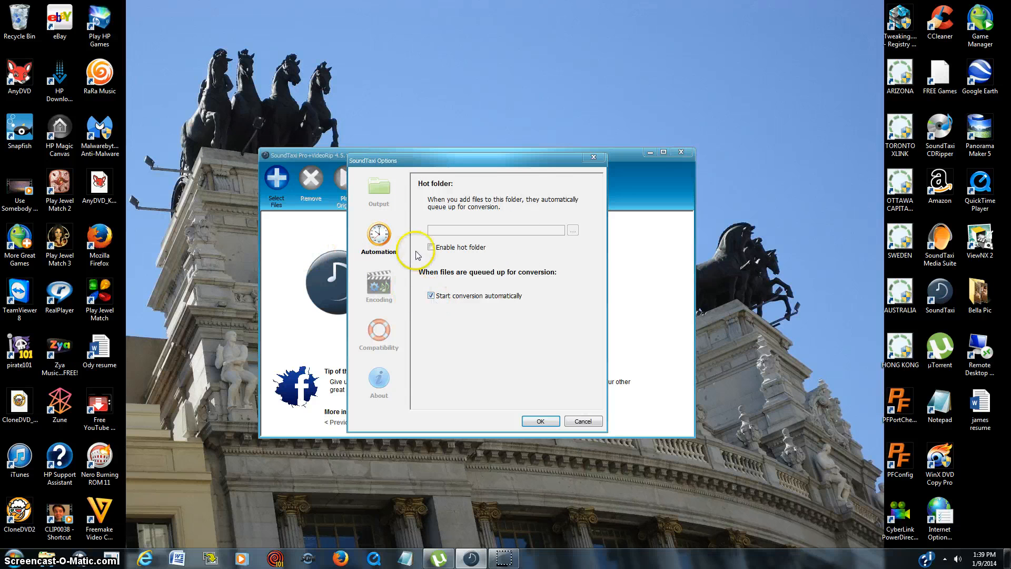
{"action": "mouse_move", "coordinate": [292, 277]}
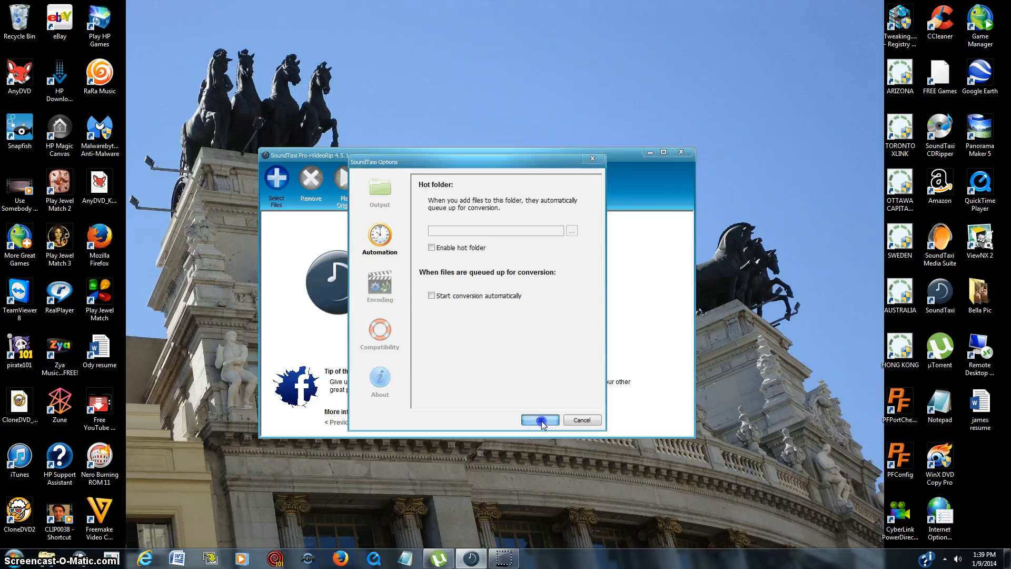
{"action": "left_click", "coordinate": [540, 420]}
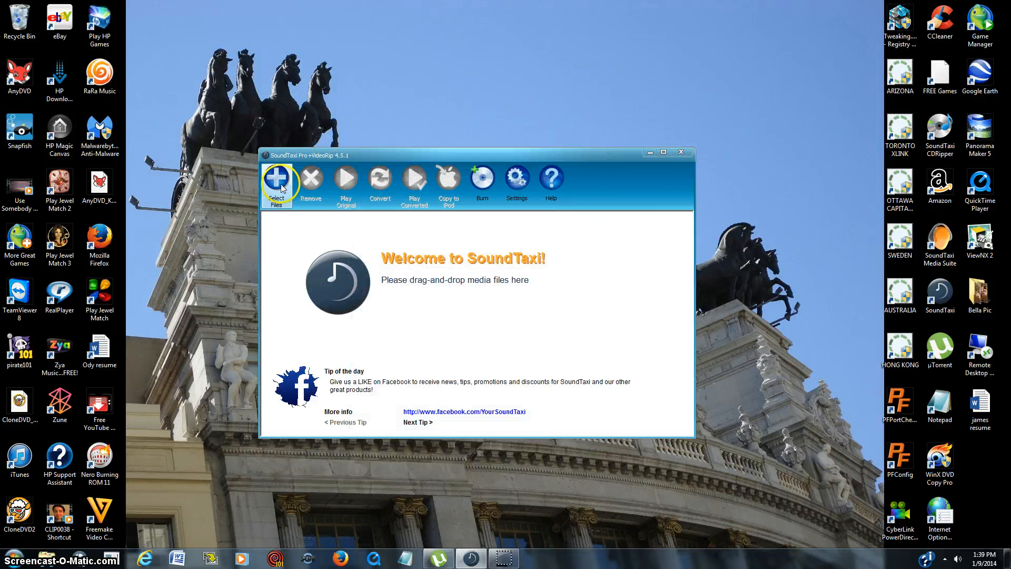
{"action": "mouse_move", "coordinate": [277, 179]}
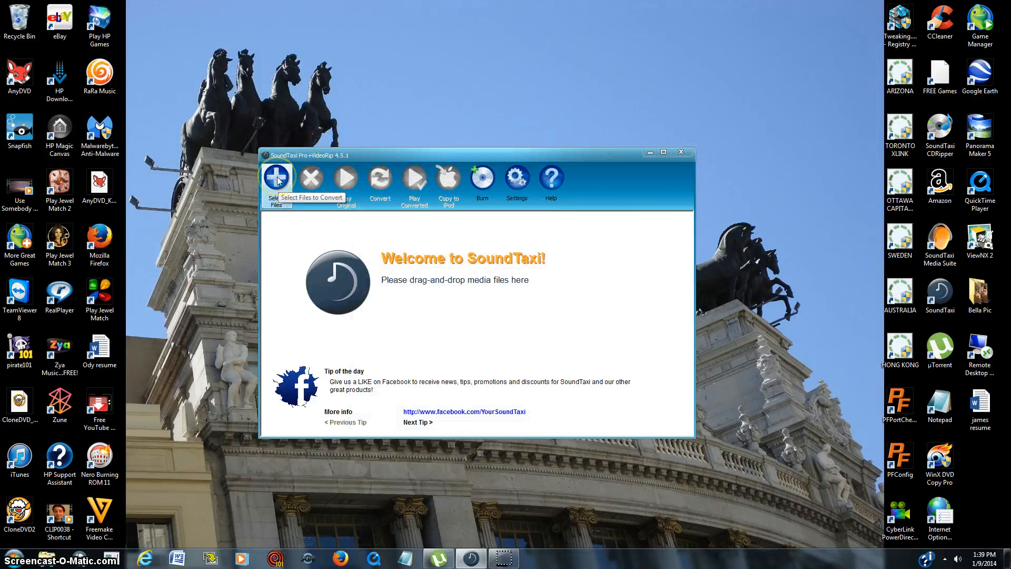
{"action": "left_click", "coordinate": [276, 179]}
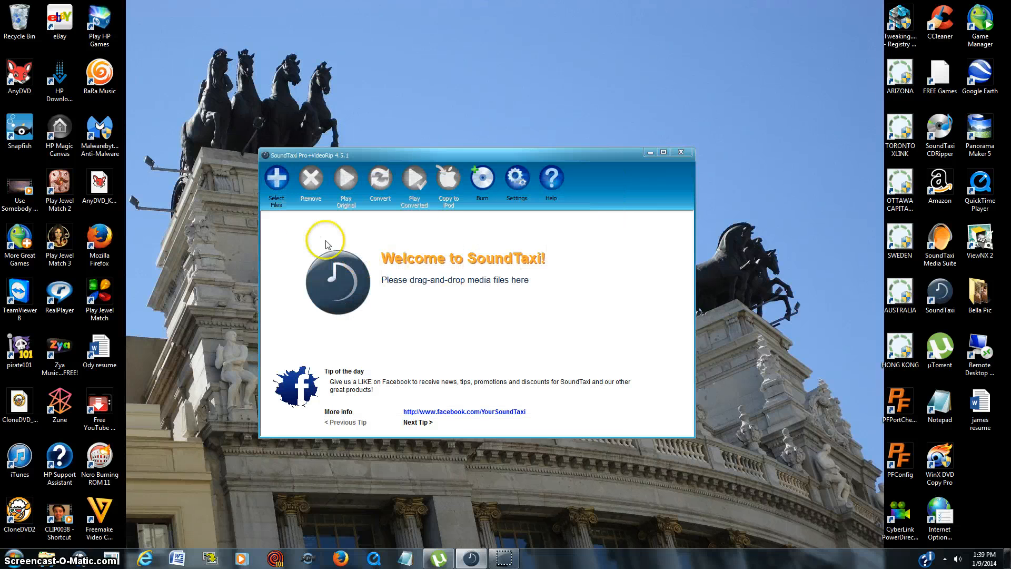
{"action": "mouse_move", "coordinate": [467, 314]}
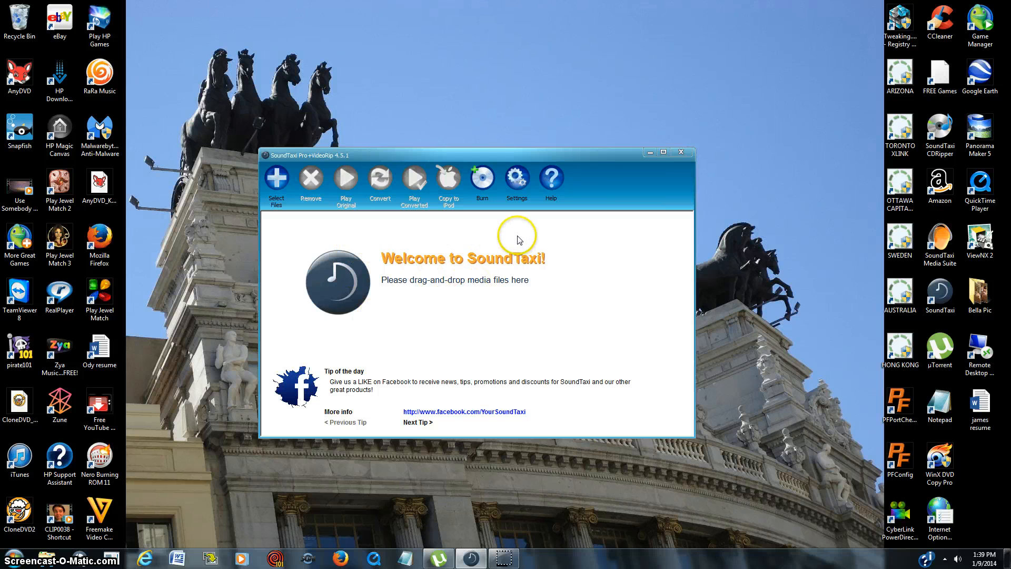
Step: Reopen the options and turn Start conversion automatically back on under Automation
{"action": "left_click", "coordinate": [516, 179]}
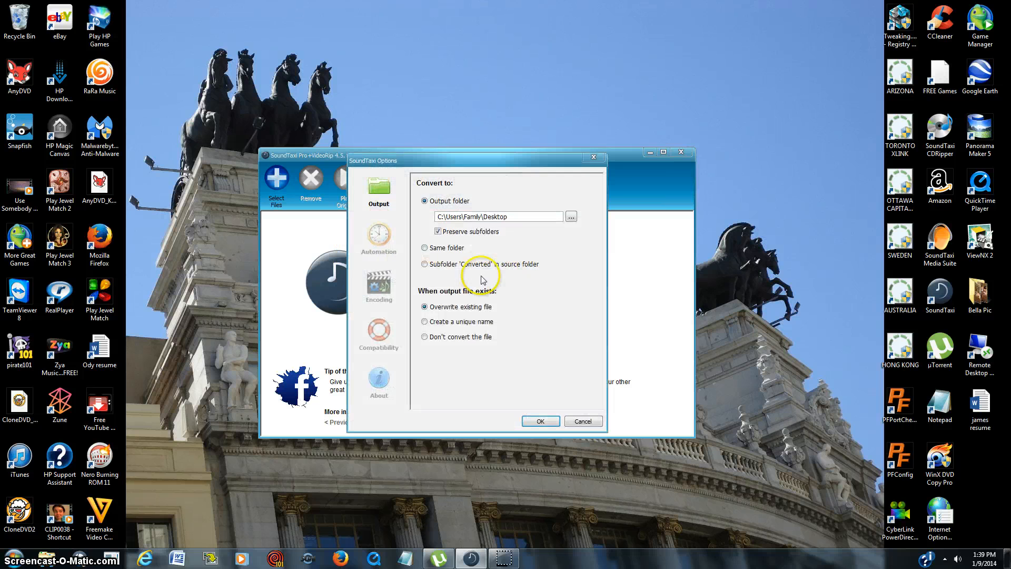
{"action": "left_click", "coordinate": [378, 237]}
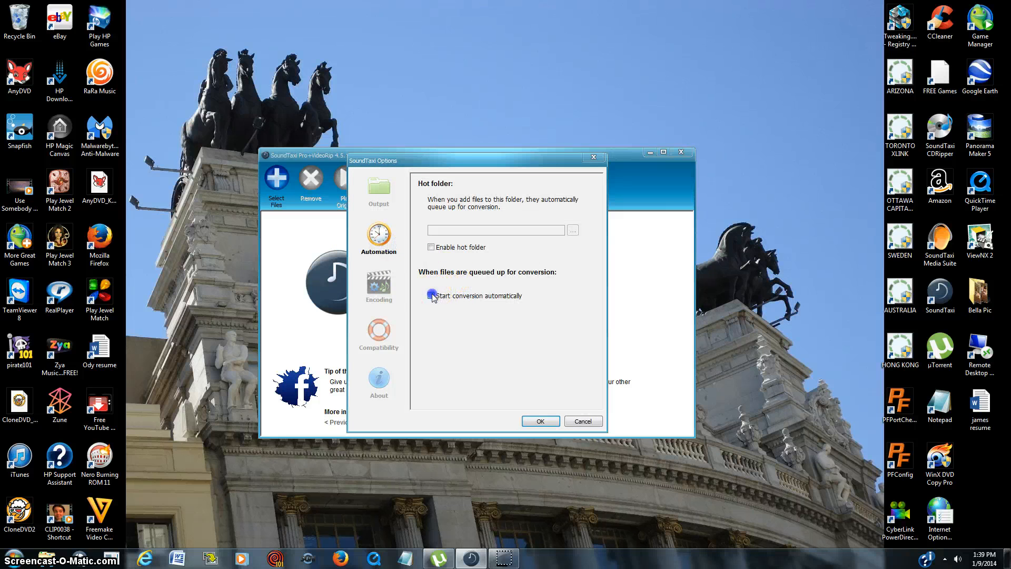
{"action": "left_click", "coordinate": [432, 295]}
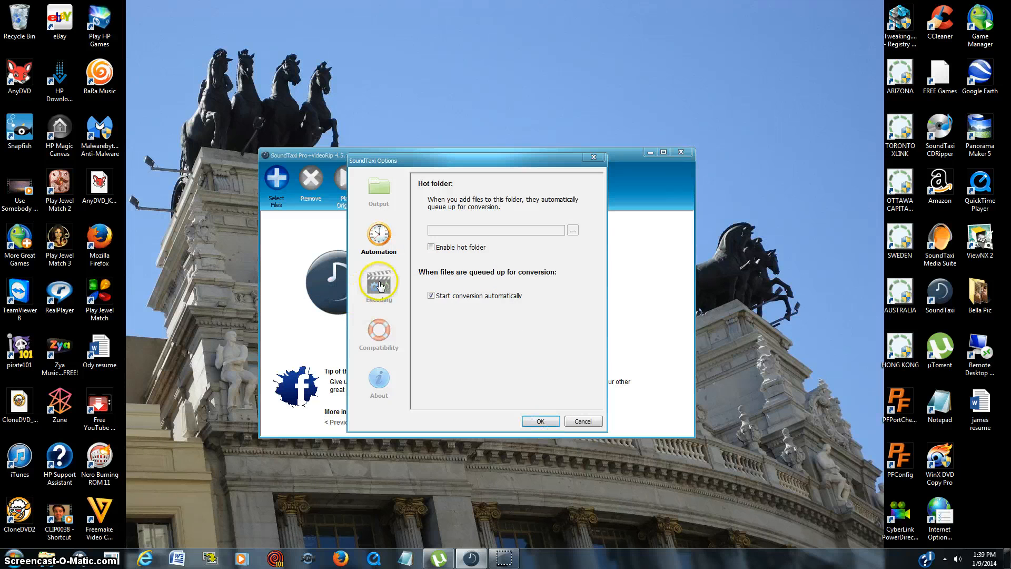
Step: Set the audio encoder to M4A (MPEG4 AAC), keeping Perfect: 320 kbps compression quality
{"action": "left_click", "coordinate": [378, 283]}
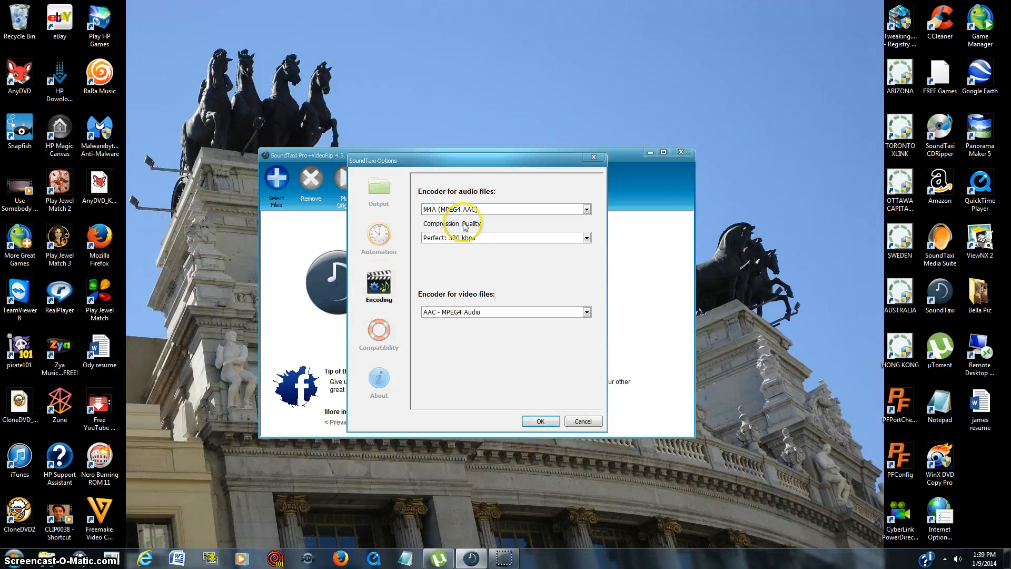
{"action": "mouse_move", "coordinate": [429, 201]}
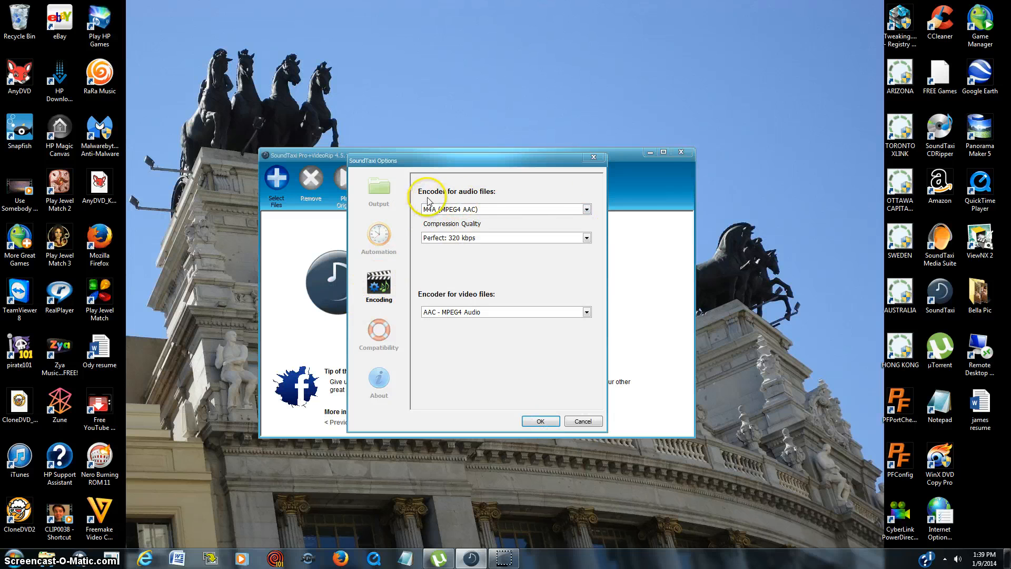
{"action": "left_click", "coordinate": [585, 209]}
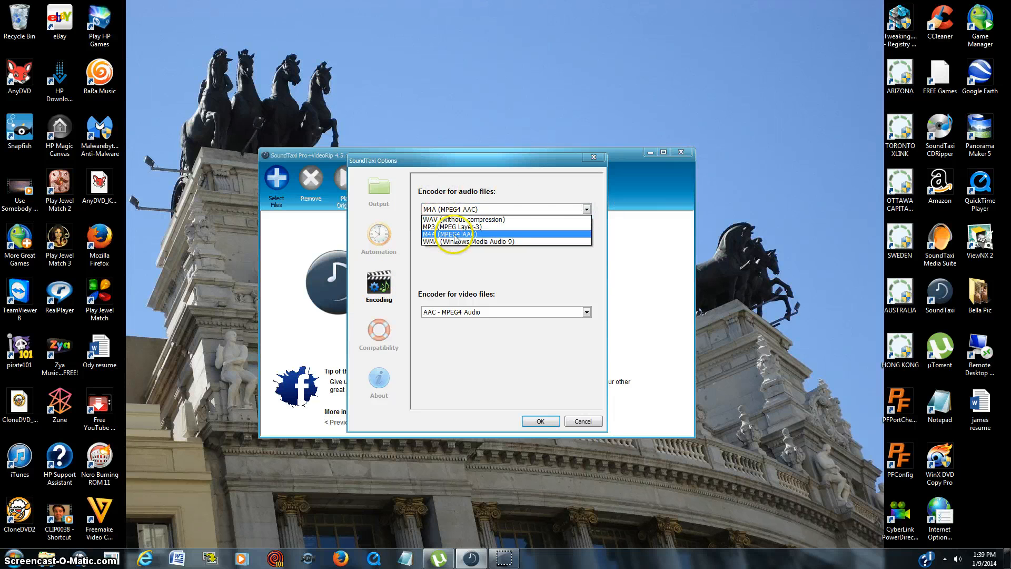
{"action": "left_click", "coordinate": [452, 234]}
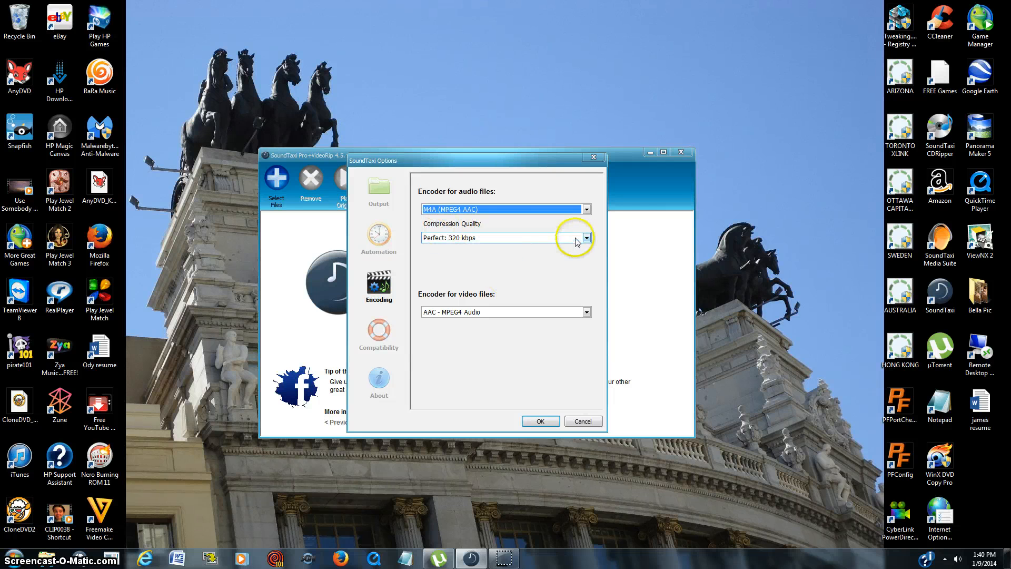
{"action": "left_click", "coordinate": [584, 237]}
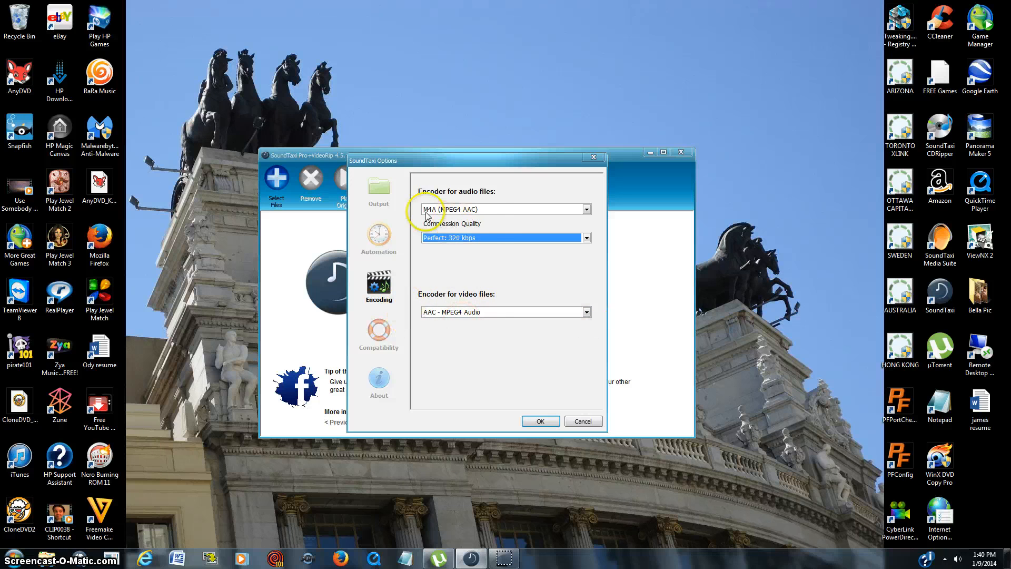
Step: Move the Compatibility slider through its levels, leave Best performance, and save the options
{"action": "left_click", "coordinate": [378, 335]}
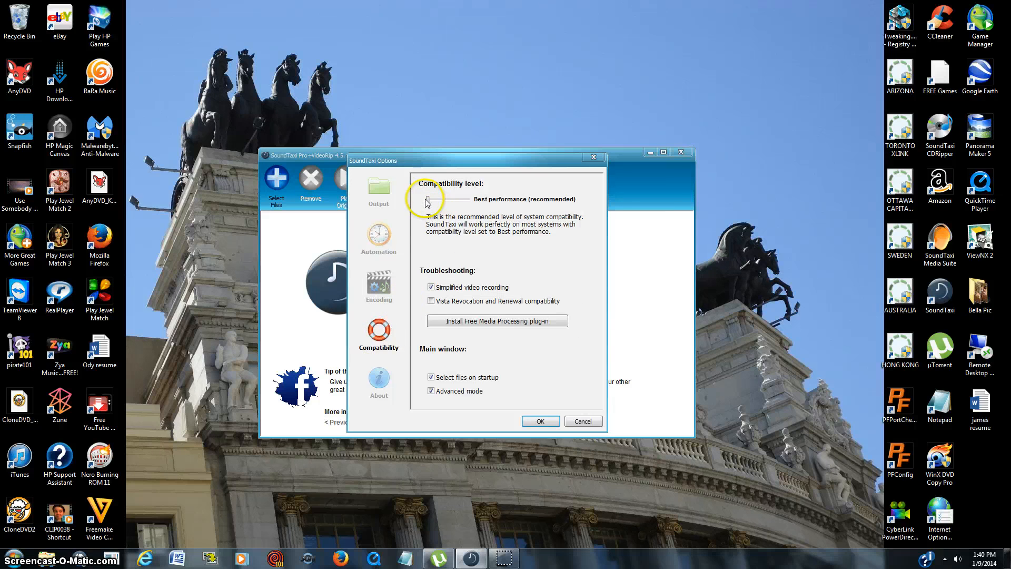
{"action": "left_click_drag", "start_coordinate": [427, 200], "coordinate": [453, 200]}
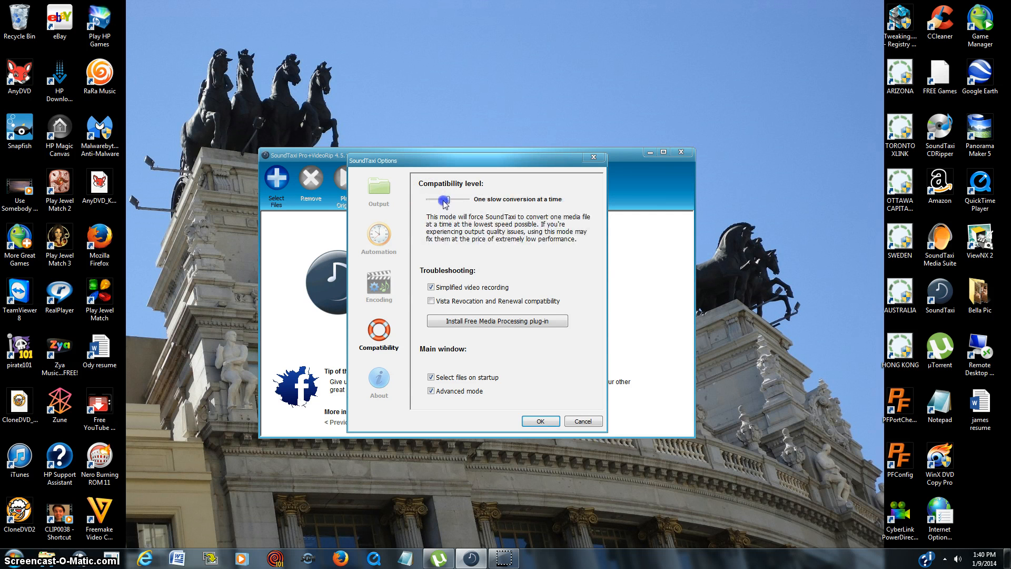
{"action": "left_click_drag", "start_coordinate": [445, 199], "coordinate": [428, 199]}
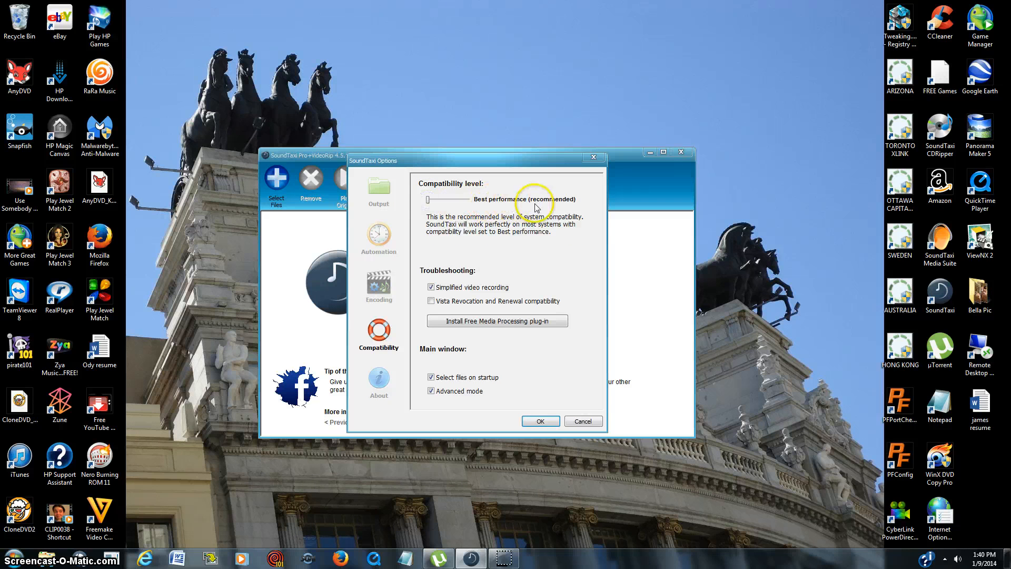
{"action": "left_click_drag", "start_coordinate": [429, 201], "coordinate": [460, 201]}
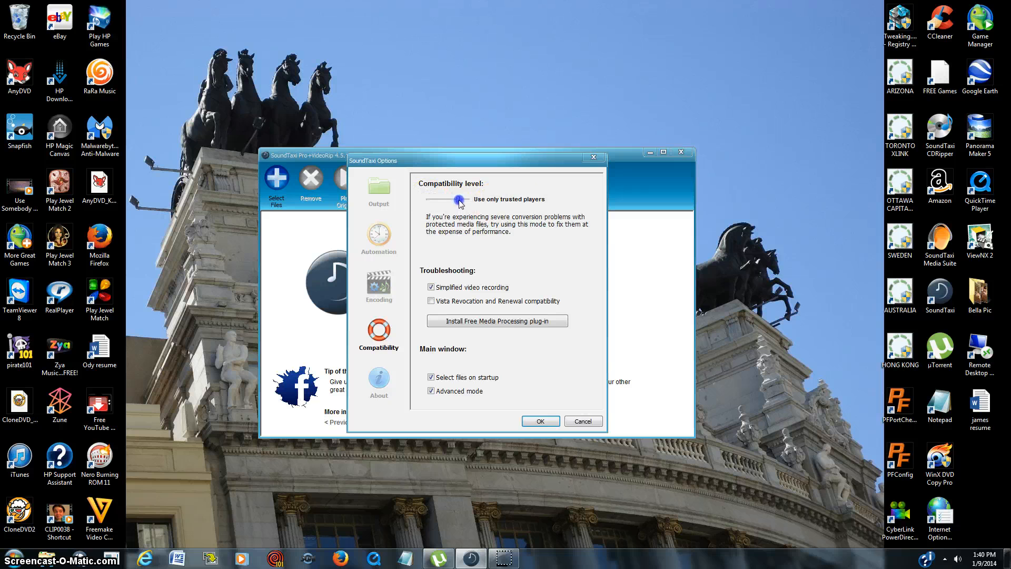
{"action": "left_click_drag", "start_coordinate": [459, 200], "coordinate": [467, 202]}
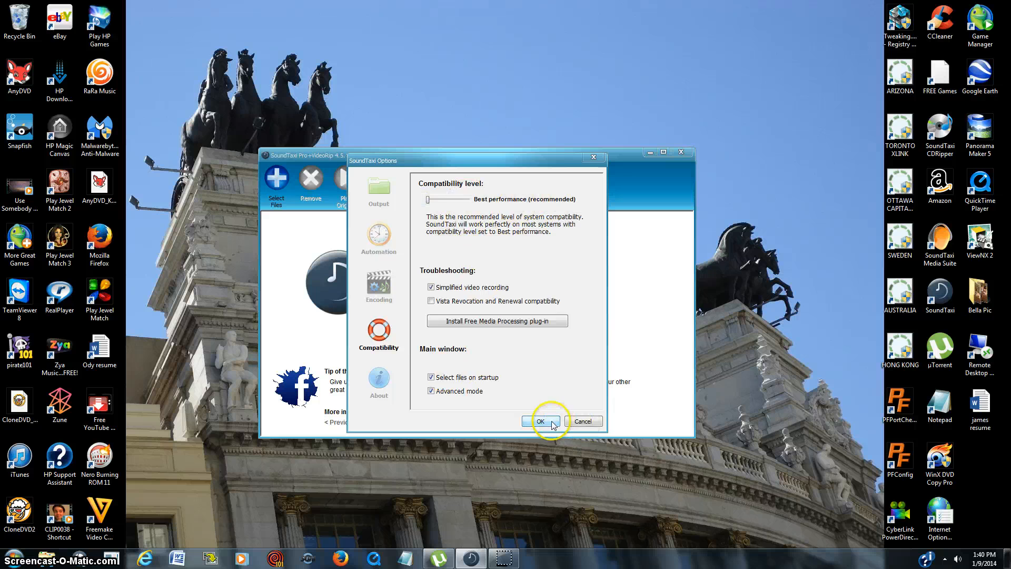
{"action": "left_click", "coordinate": [541, 421]}
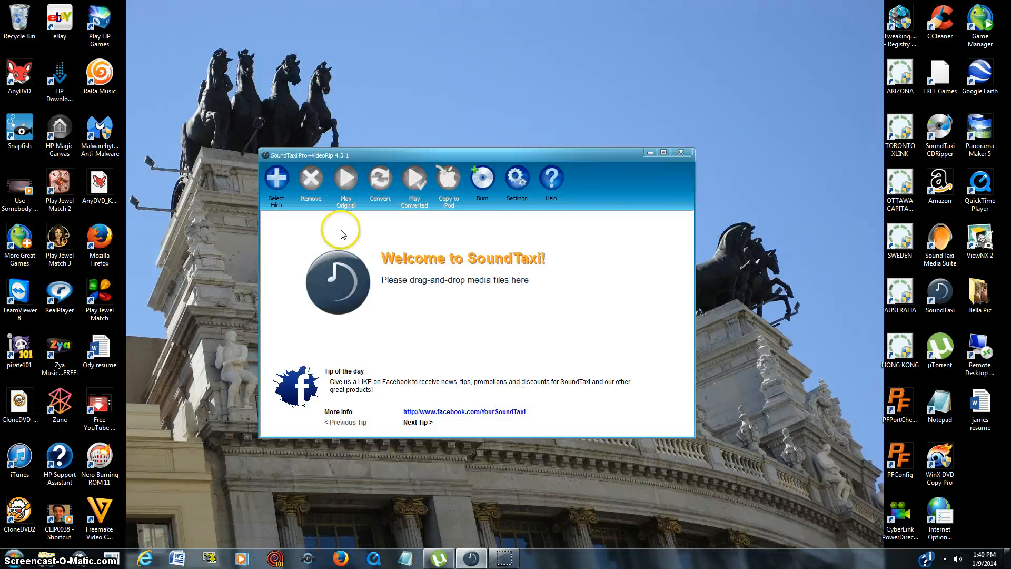
Step: Add the Paul van Dyk Clubbin (SlamFM) mix from Livesets so it starts converting
{"action": "left_click", "coordinate": [276, 180]}
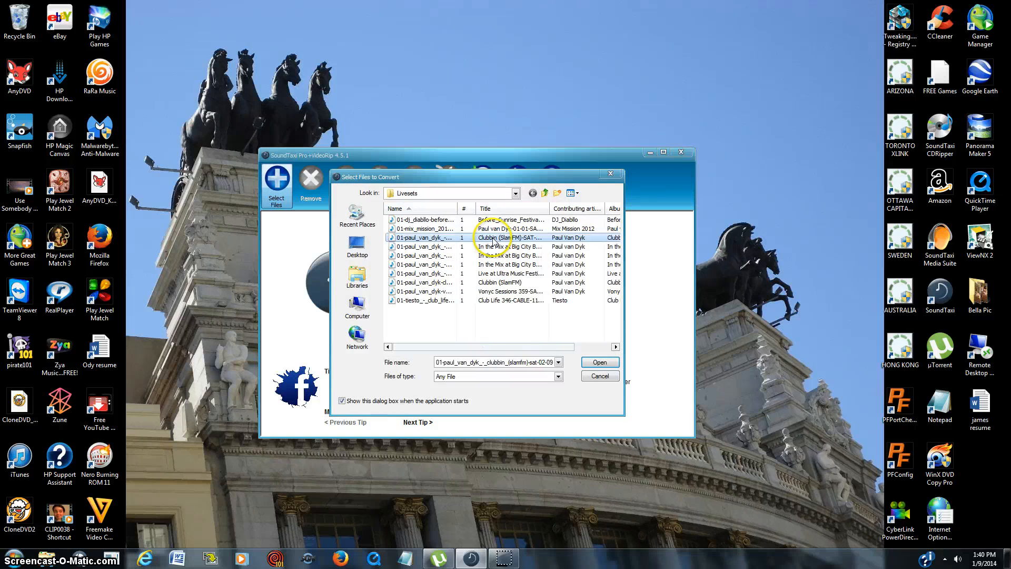
{"action": "left_click", "coordinate": [598, 362]}
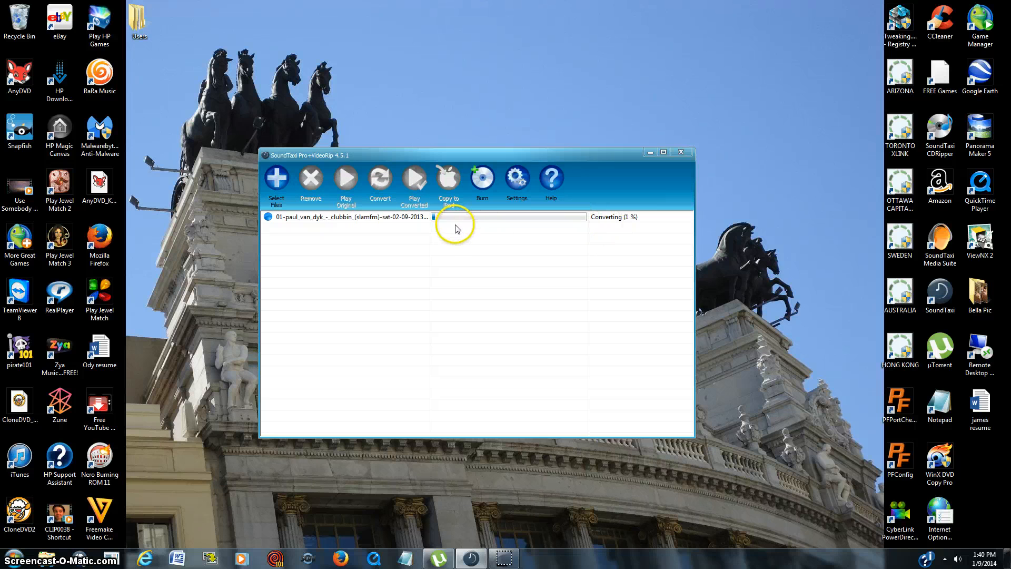
{"action": "left_click_drag", "start_coordinate": [478, 154], "coordinate": [445, 159]}
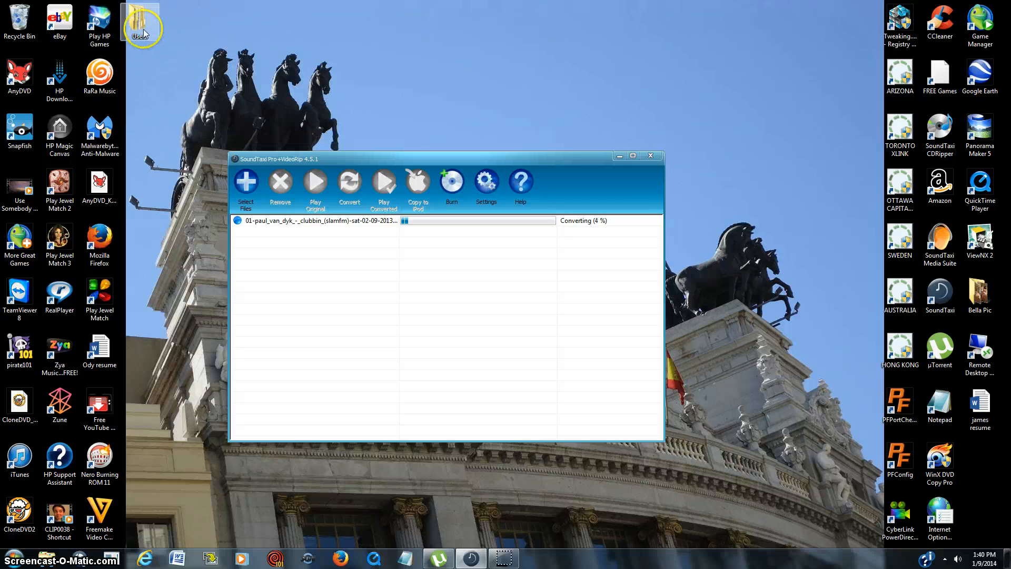
{"action": "mouse_move", "coordinate": [297, 120]}
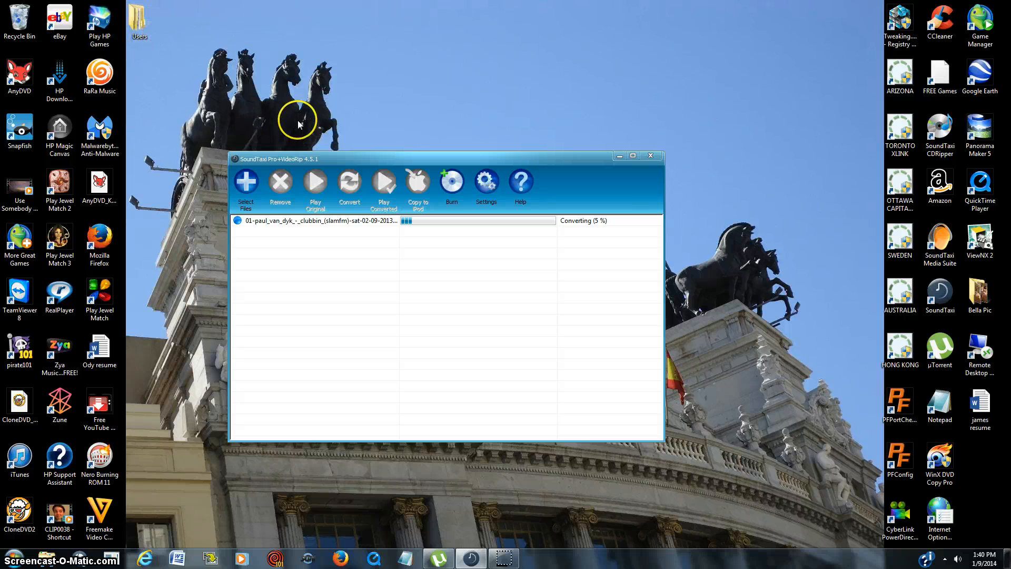
{"action": "mouse_move", "coordinate": [596, 235]}
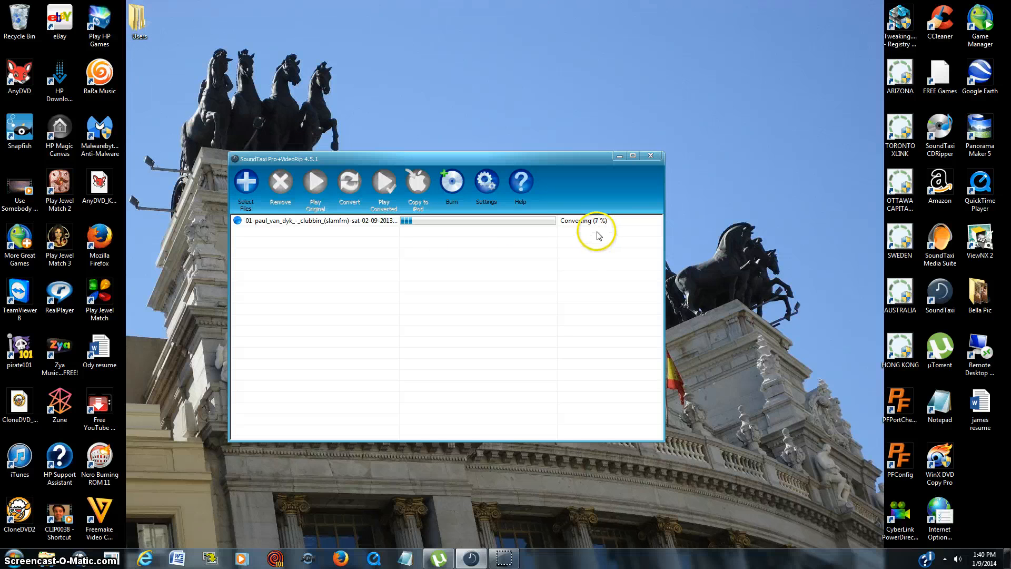
{"action": "mouse_move", "coordinate": [520, 267]}
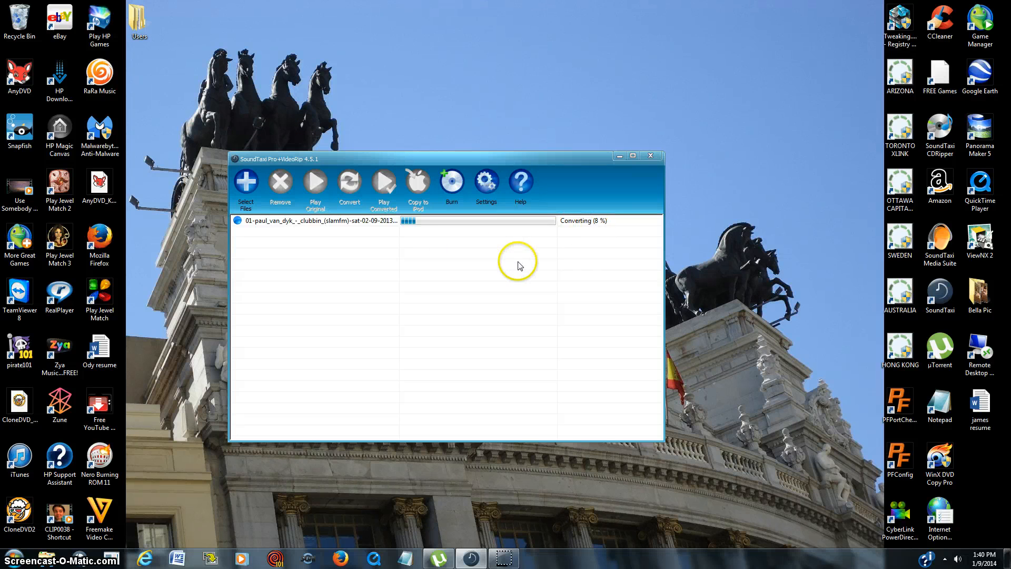
{"action": "mouse_move", "coordinate": [492, 260]}
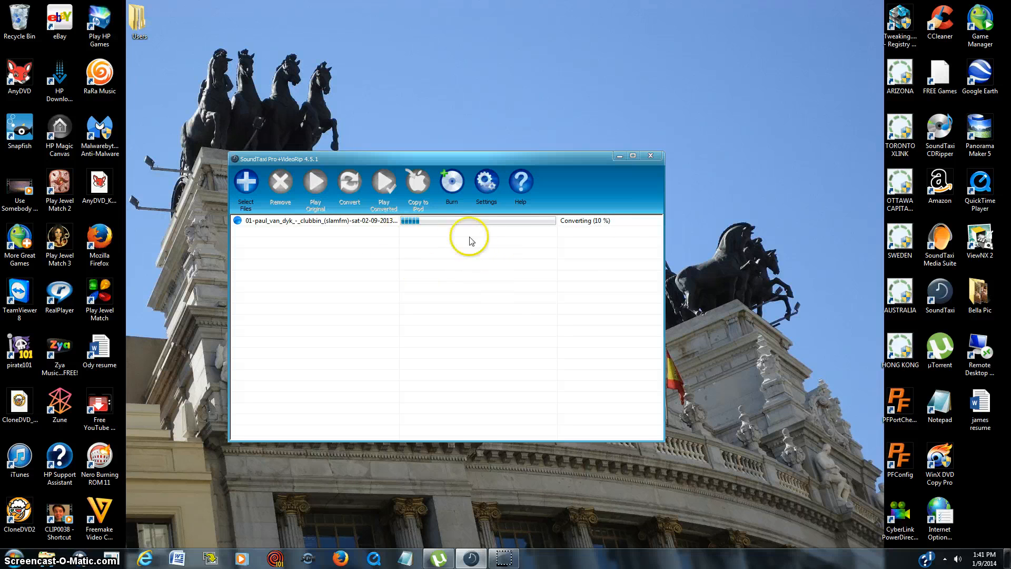
{"action": "mouse_move", "coordinate": [492, 321]}
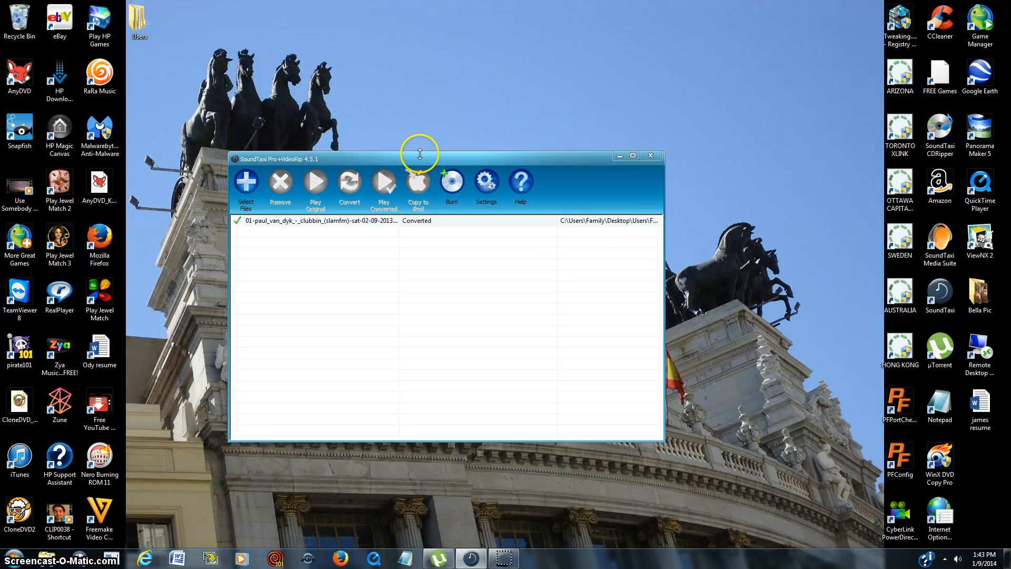
{"action": "left_click_drag", "start_coordinate": [445, 159], "coordinate": [484, 165]}
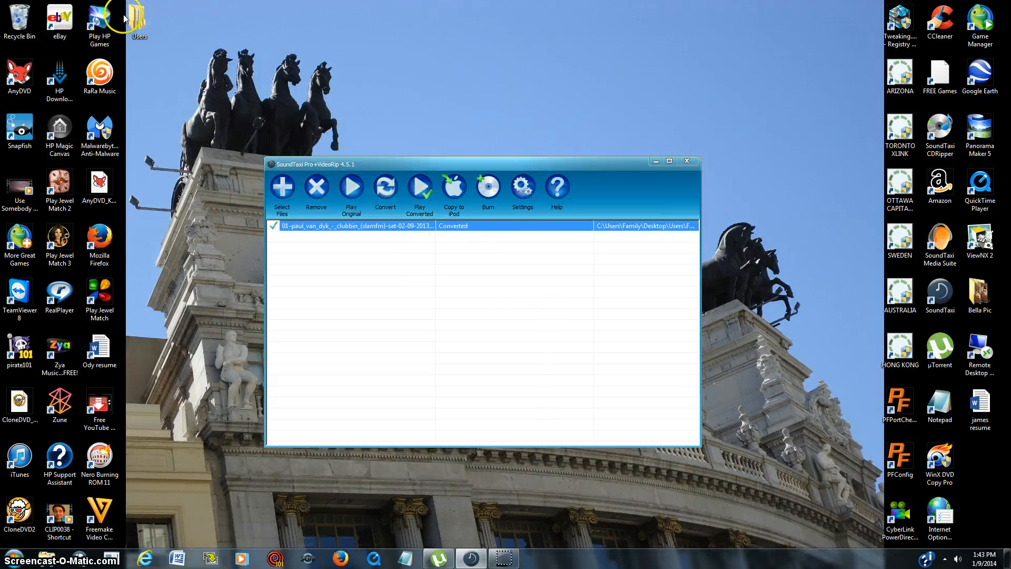
Step: Browse to Users\Family\Music\Livesets and check the converted mix's properties: 135 MB MPEG-4 Audio (.m4a)
{"action": "double_click", "coordinate": [136, 12]}
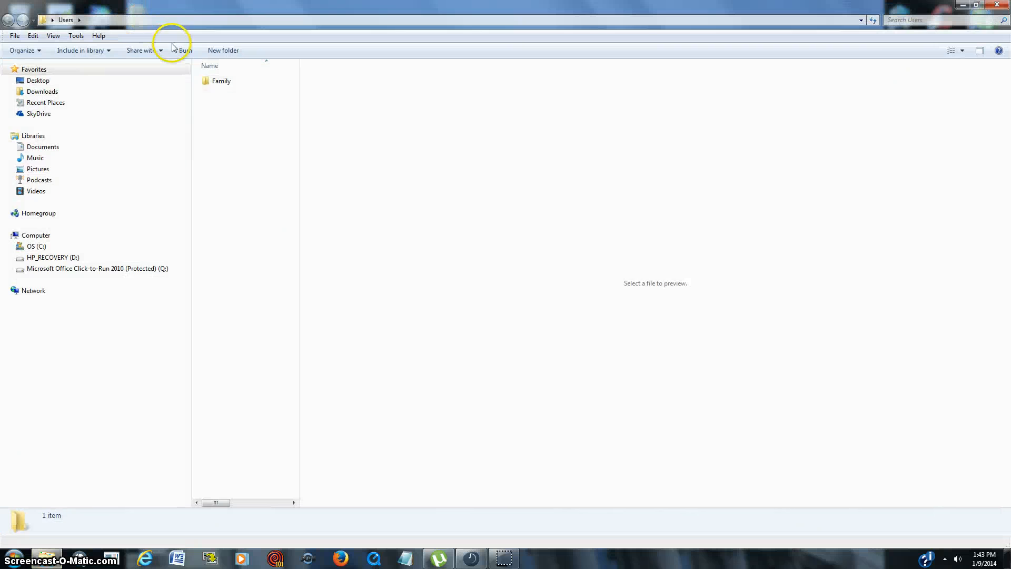
{"action": "double_click", "coordinate": [221, 81]}
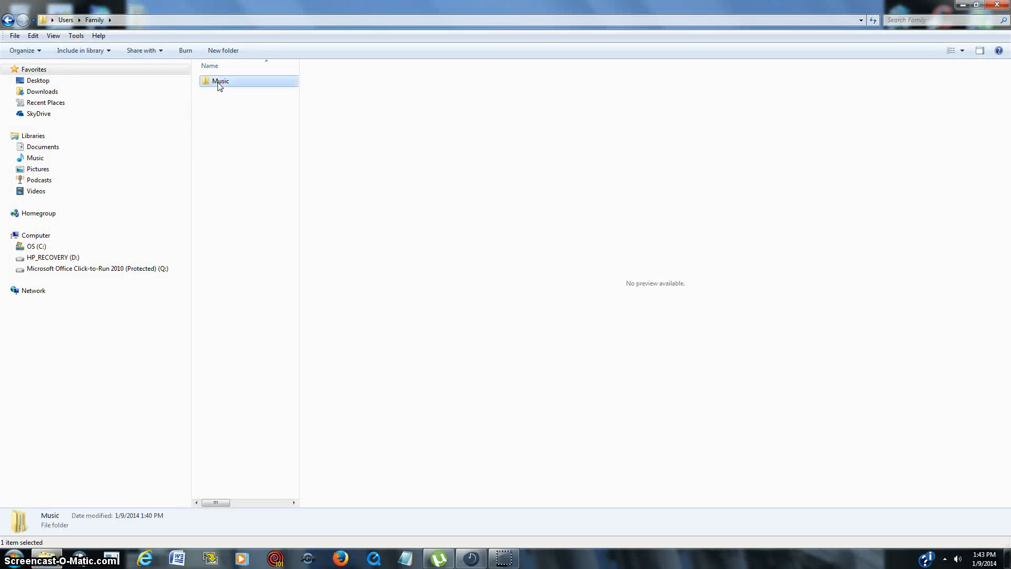
{"action": "double_click", "coordinate": [220, 81]}
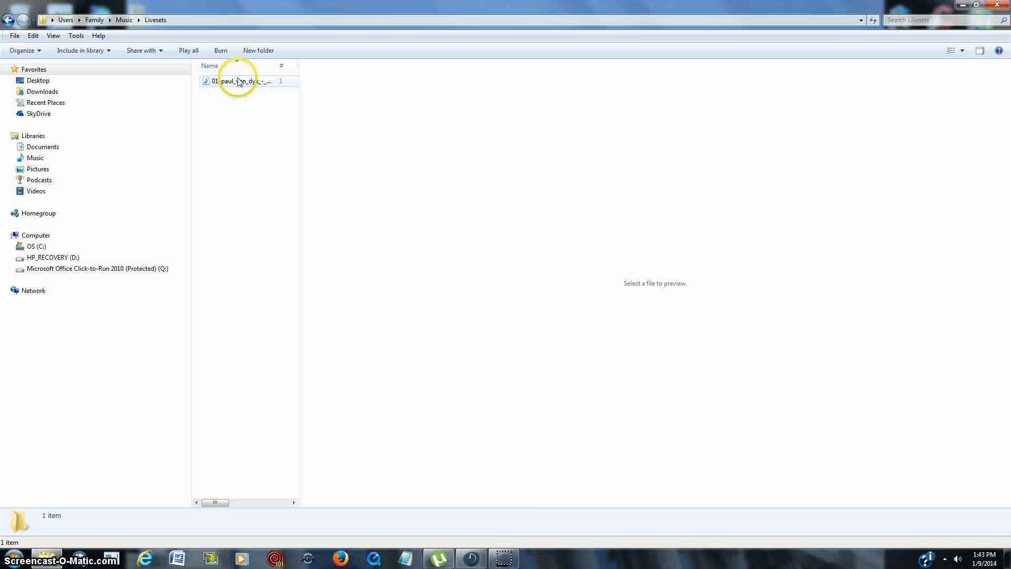
{"action": "right_click", "coordinate": [239, 81]}
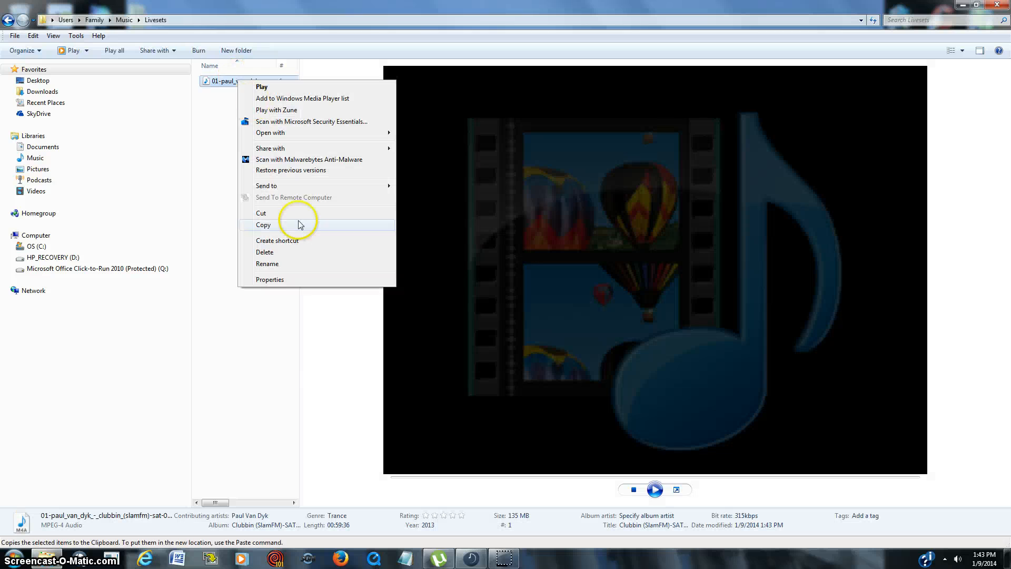
{"action": "left_click", "coordinate": [270, 279]}
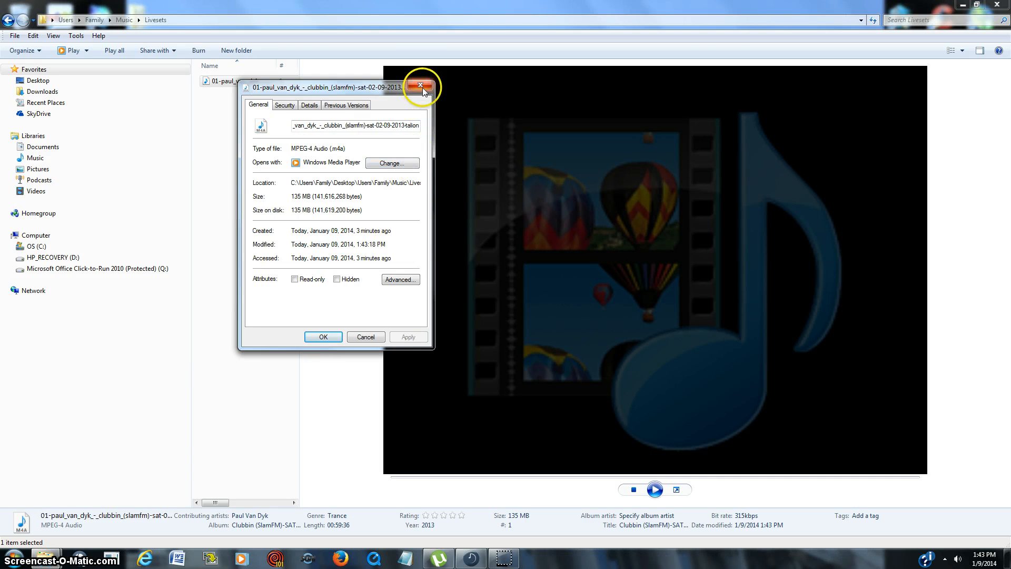
{"action": "left_click", "coordinate": [421, 86]}
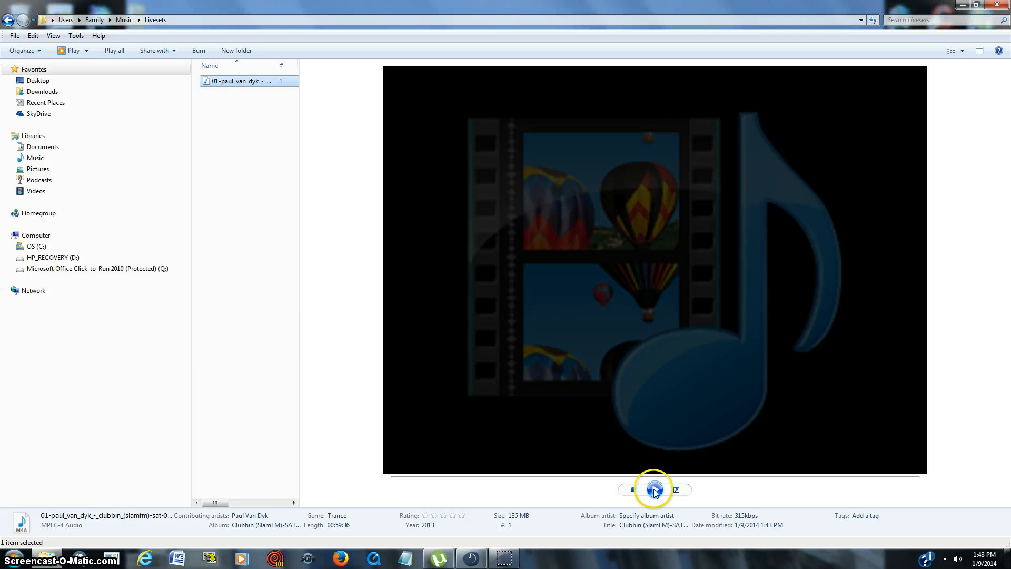
Step: Play the converted mix in the Explorer preview pane, then pause it
{"action": "left_click", "coordinate": [654, 489]}
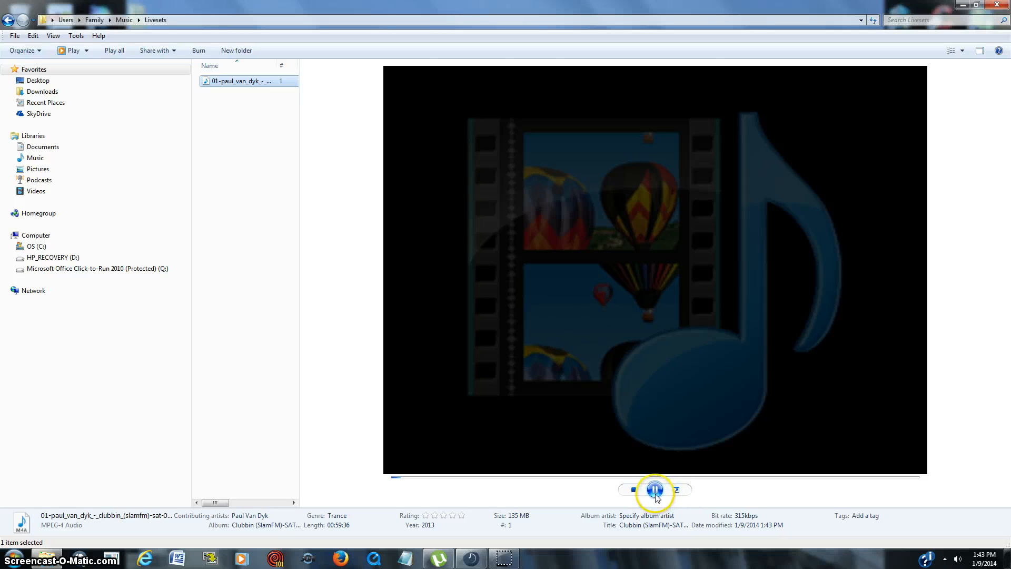
{"action": "mouse_move", "coordinate": [654, 492]}
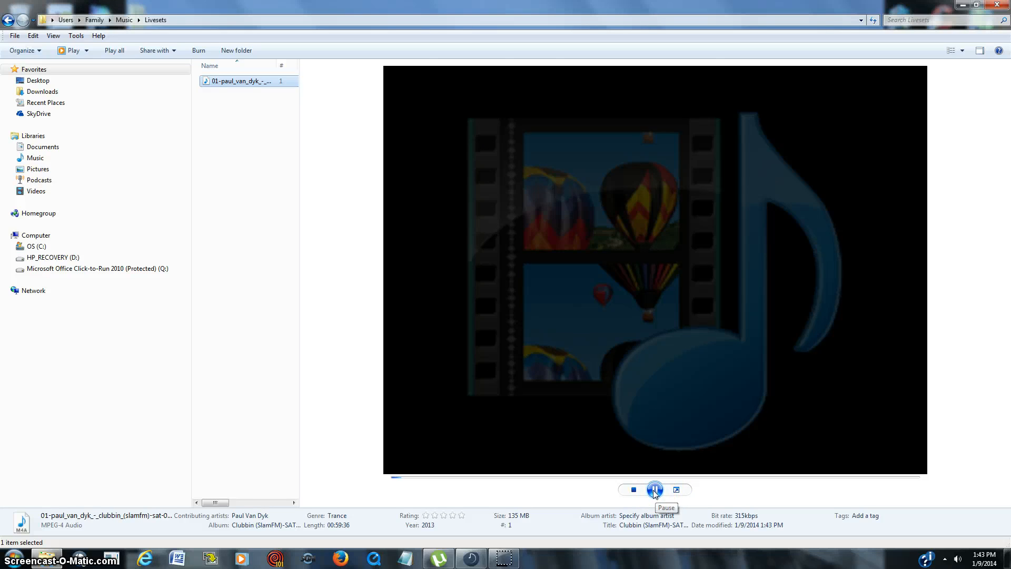
{"action": "left_click", "coordinate": [656, 490]}
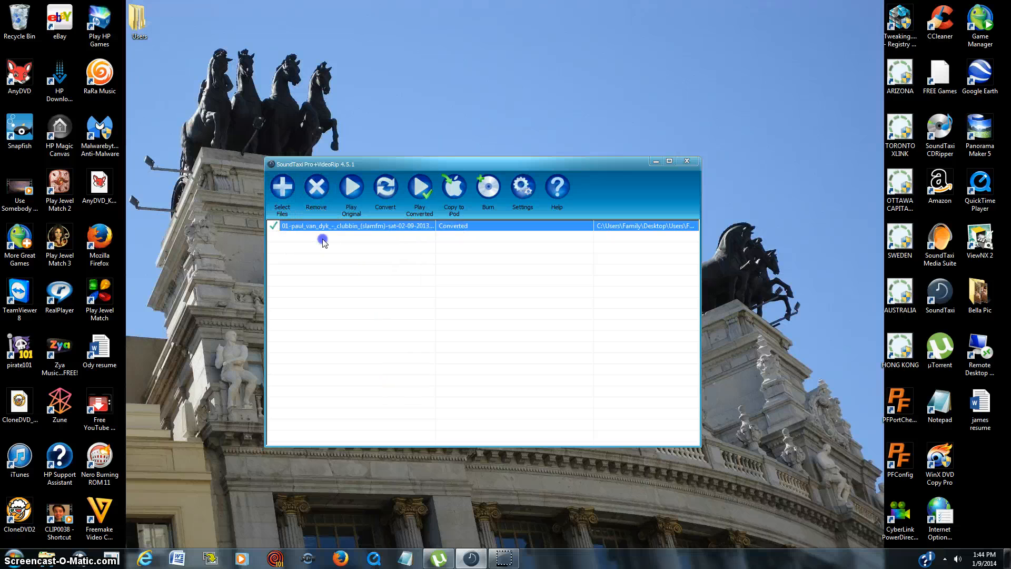
Step: Remove the converted M4A mix from the conversion list, returning to the welcome screen
{"action": "left_click", "coordinate": [315, 191]}
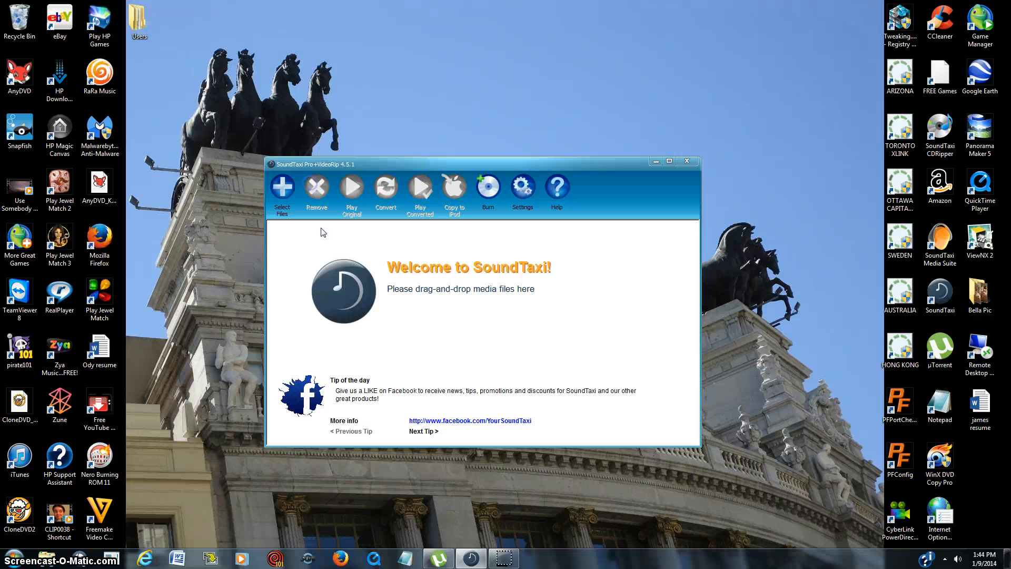